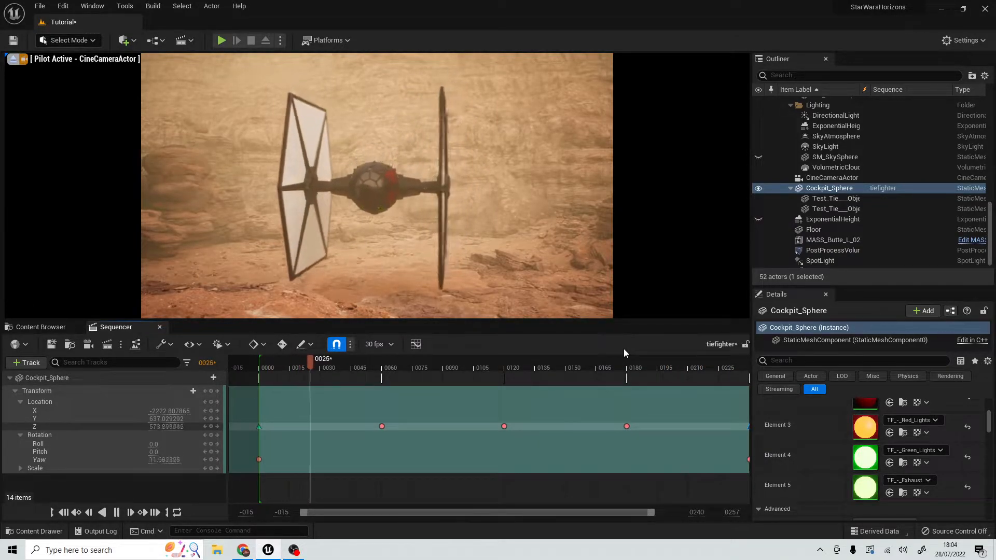
Play back the TIE fighter's flight animation and scrub along its timeline
left_click(434, 359)
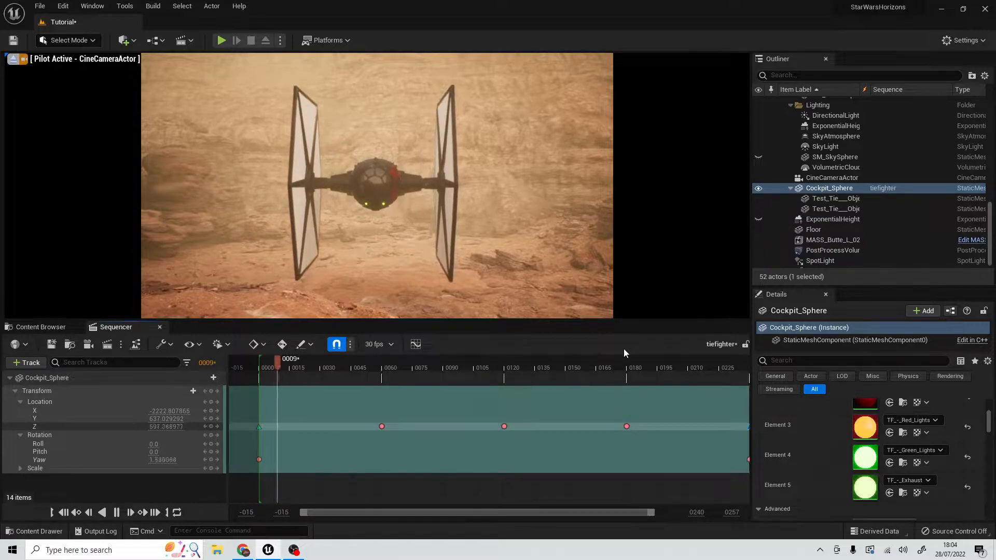
left_click(400, 368)
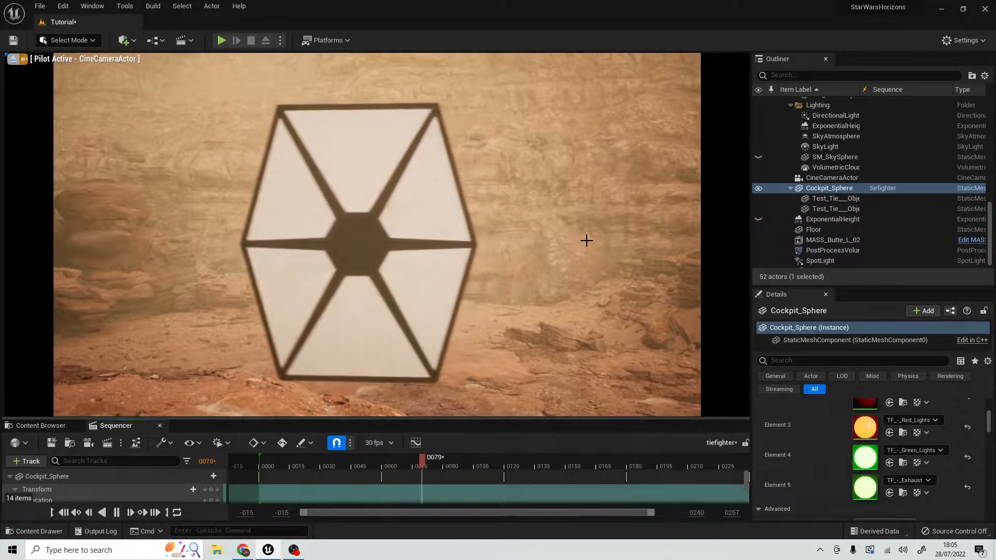
left_click(546, 467)
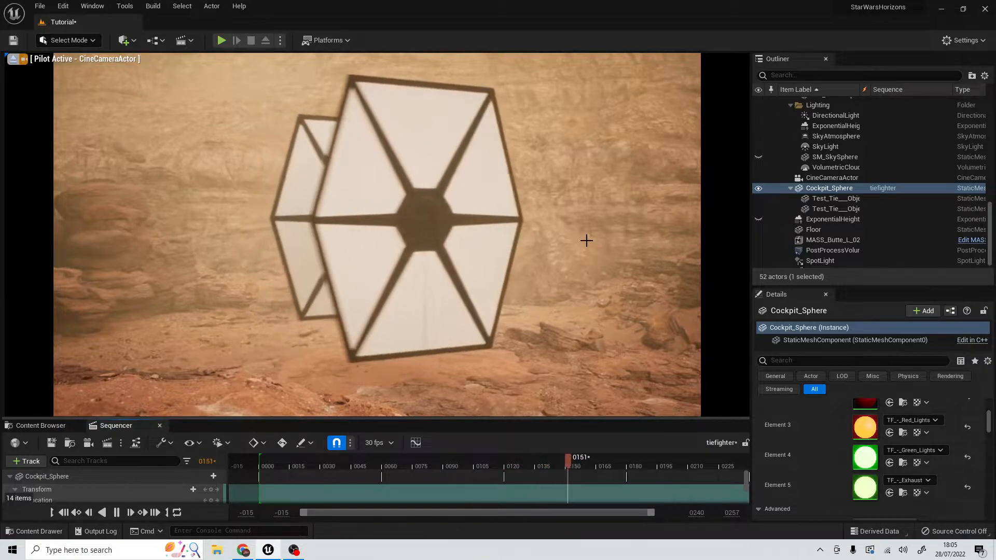
left_click_drag(566, 466, 691, 466)
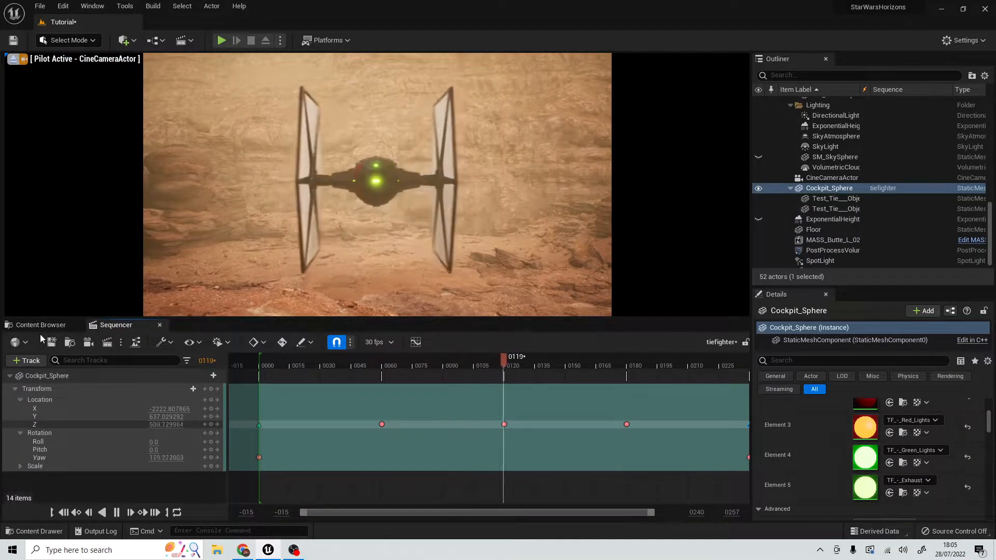
Switch to the Tie_Fighter assets folder and select the SkyLight in the scene
left_click(40, 325)
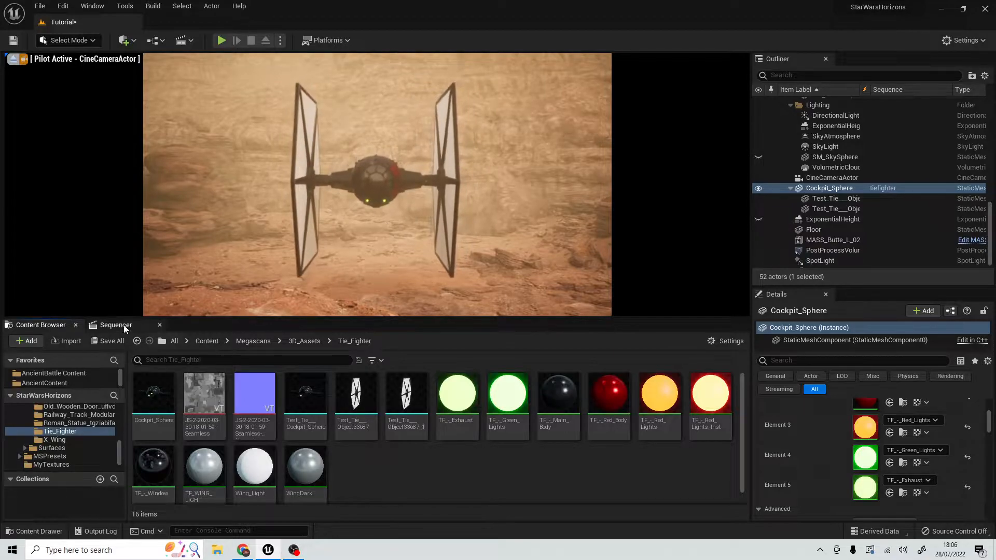
left_click(116, 325)
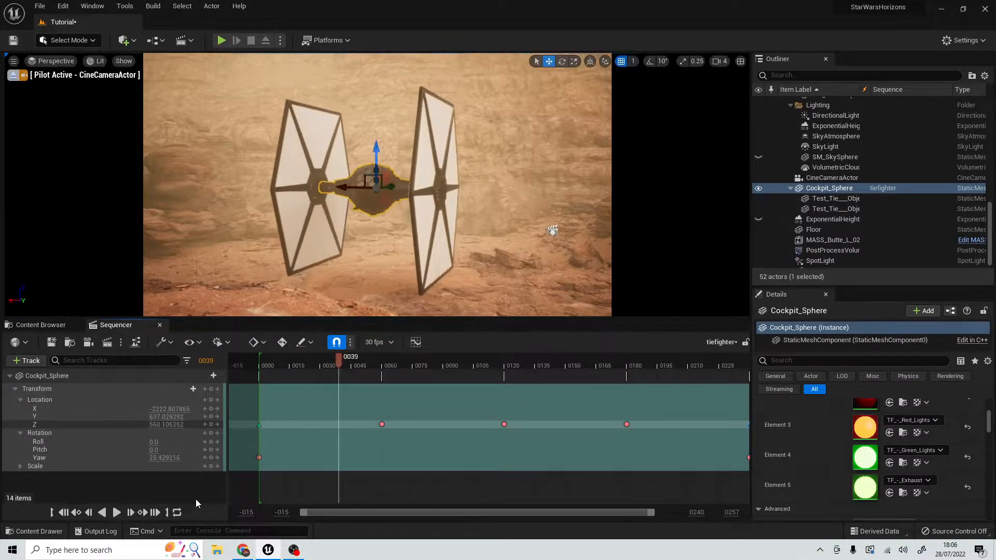
left_click(522, 365)
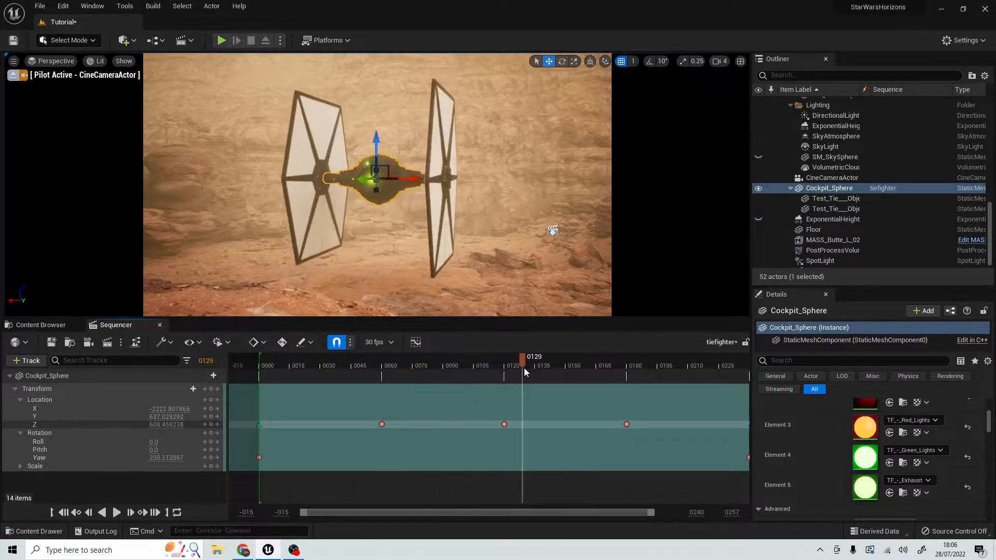
left_click_drag(522, 356, 508, 356)
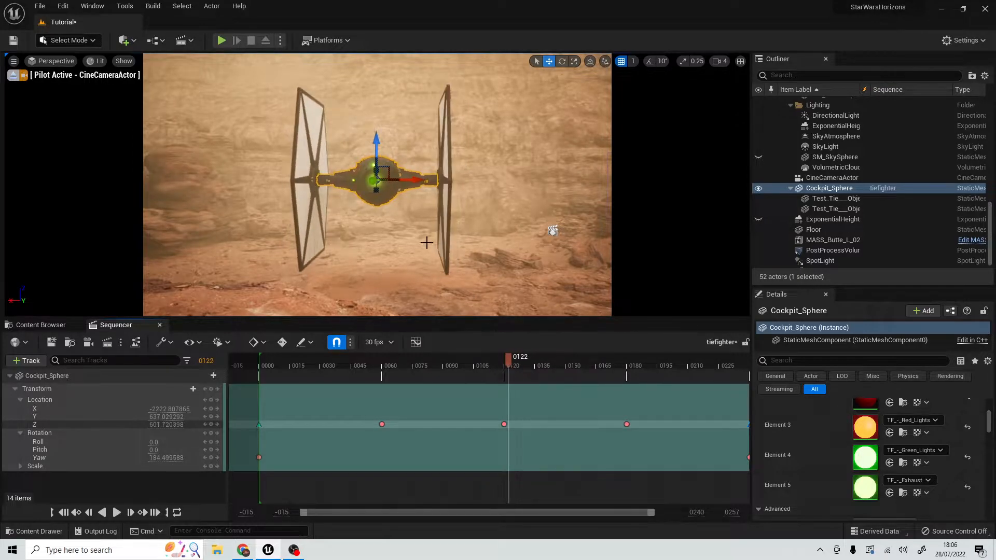
left_click(41, 325)
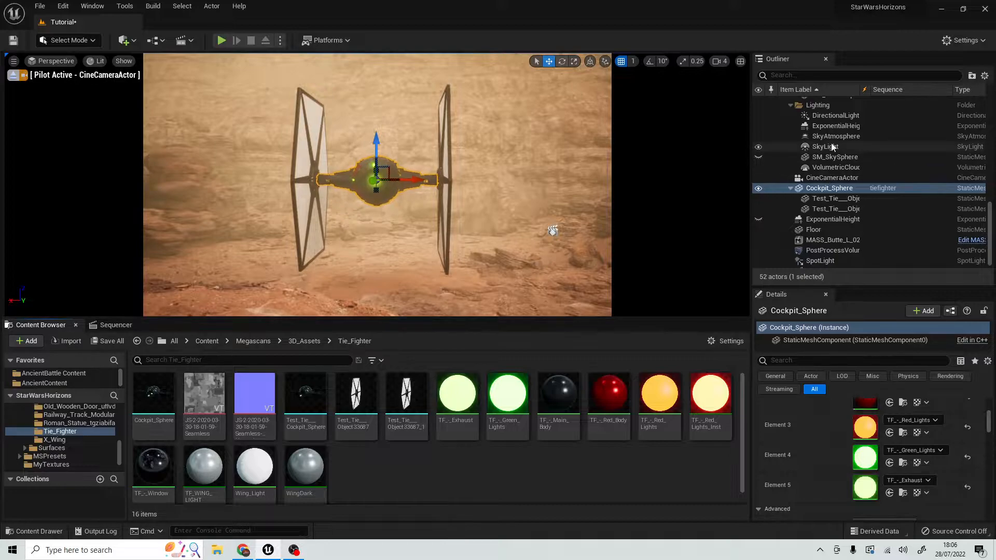
left_click(826, 146)
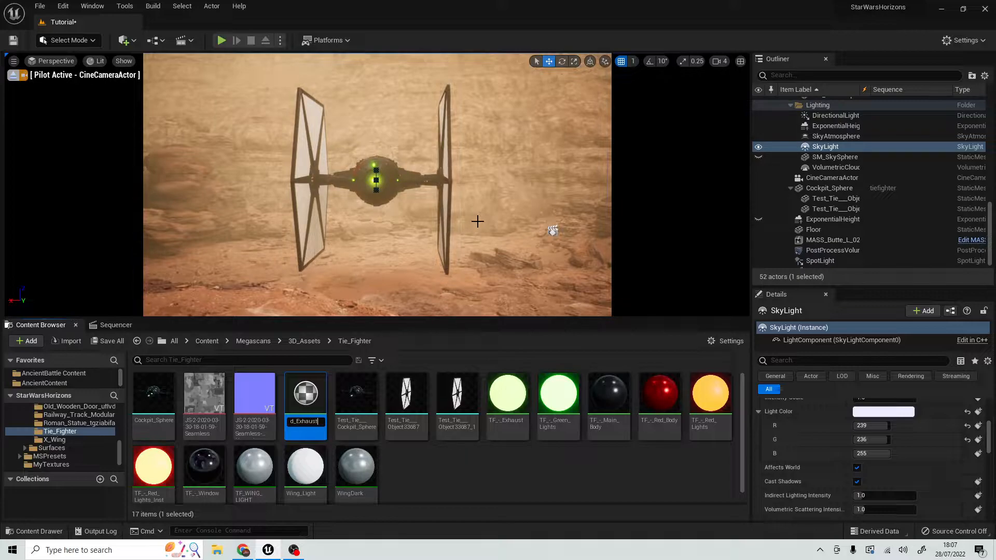
mouse_move(471, 481)
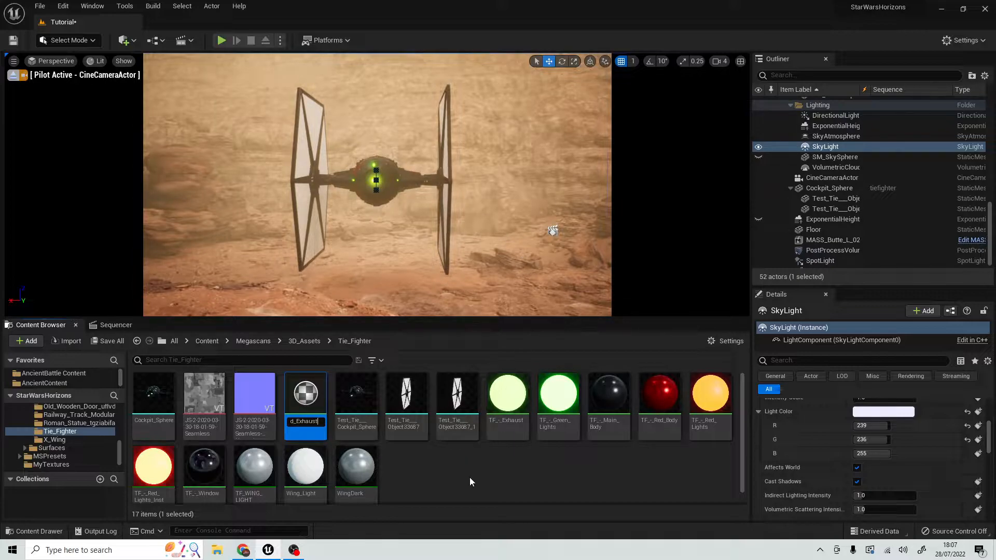
mouse_move(305, 393)
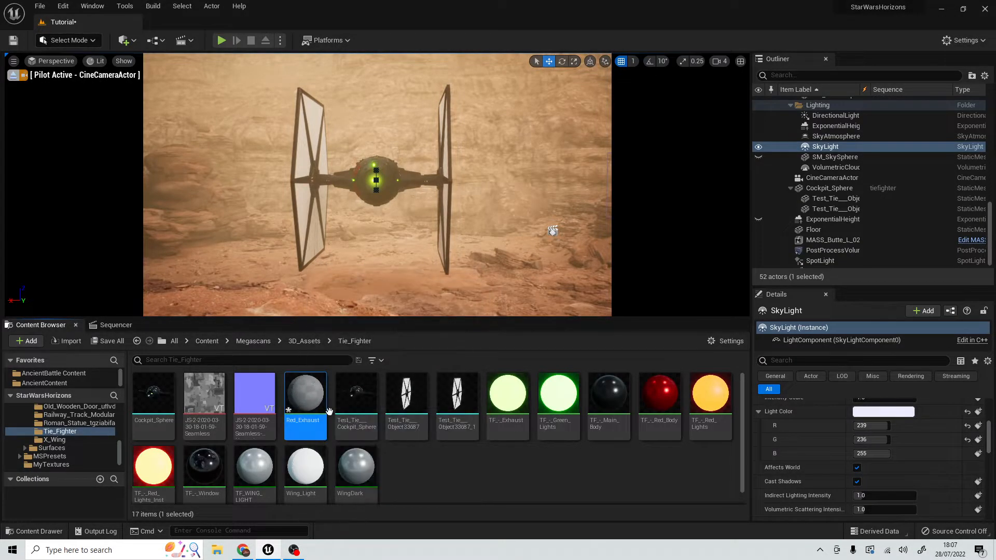
mouse_move(310, 395)
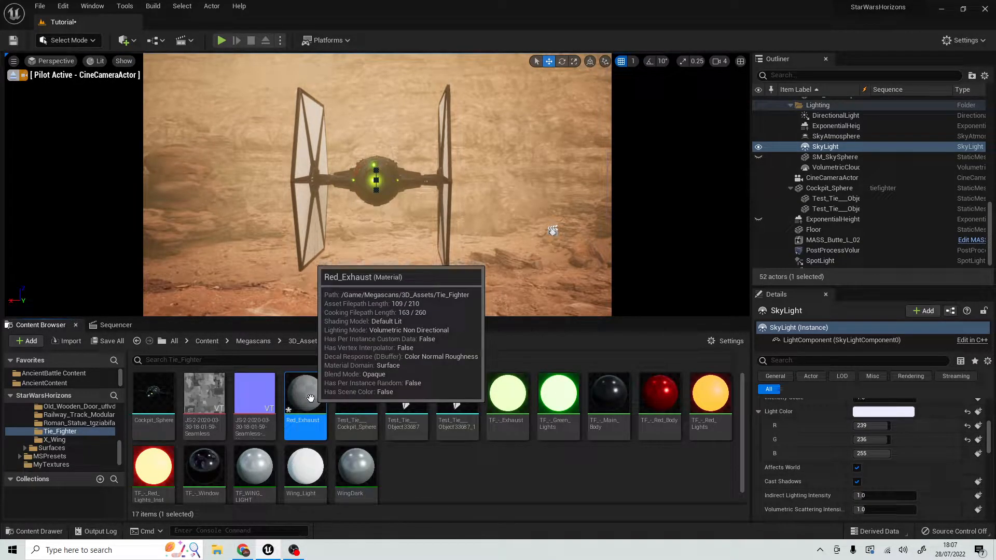
Open the Red_Exhaust material in the material editor
double_click(305, 393)
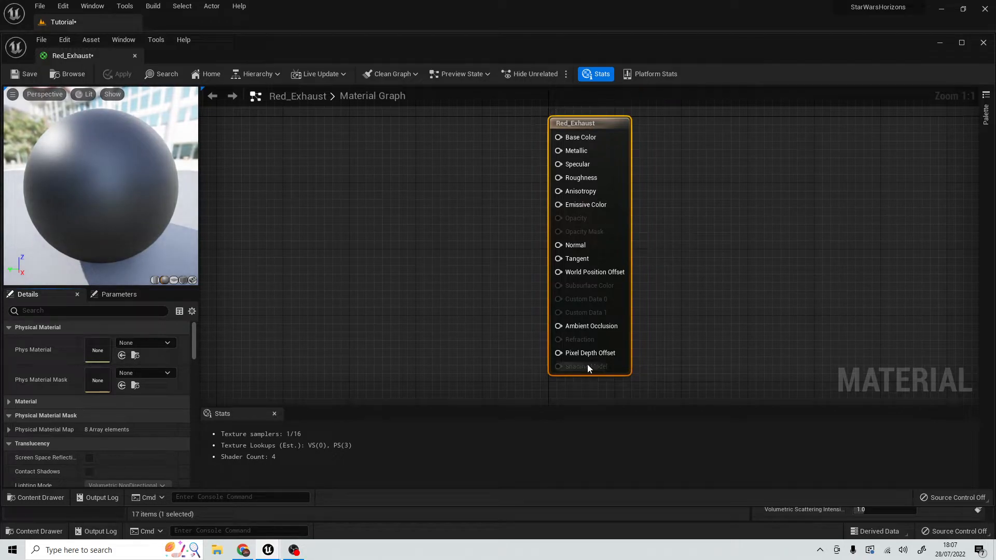
mouse_move(588, 369)
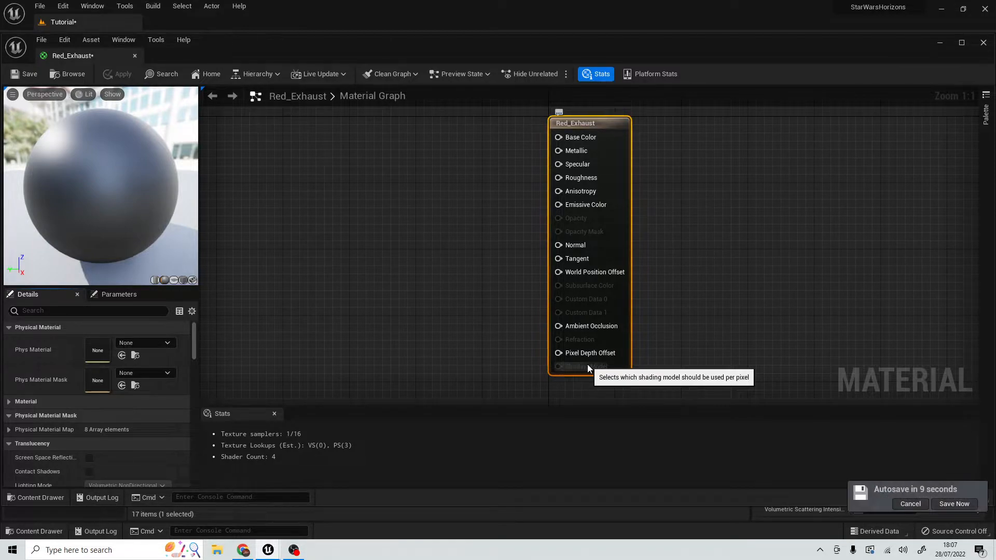
mouse_move(465, 295)
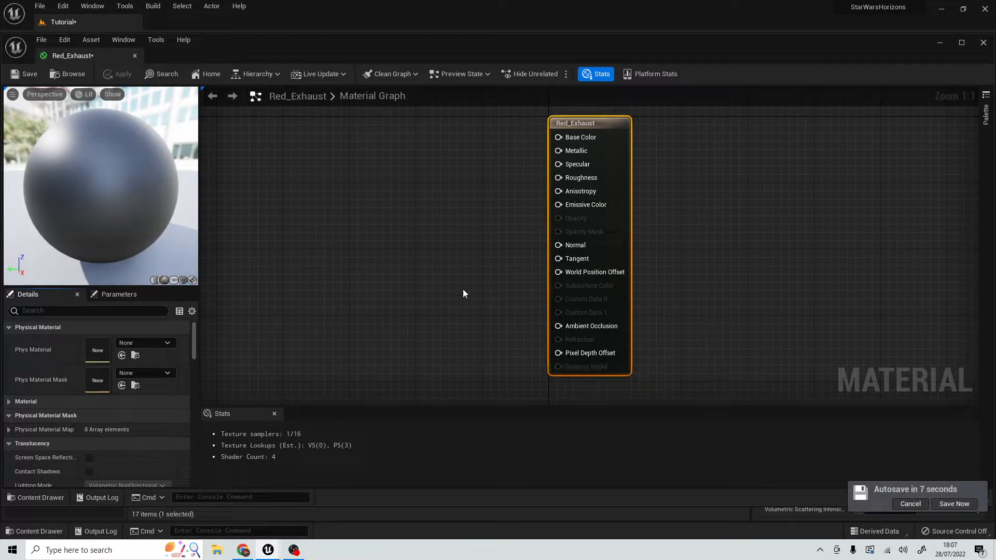
mouse_move(398, 210)
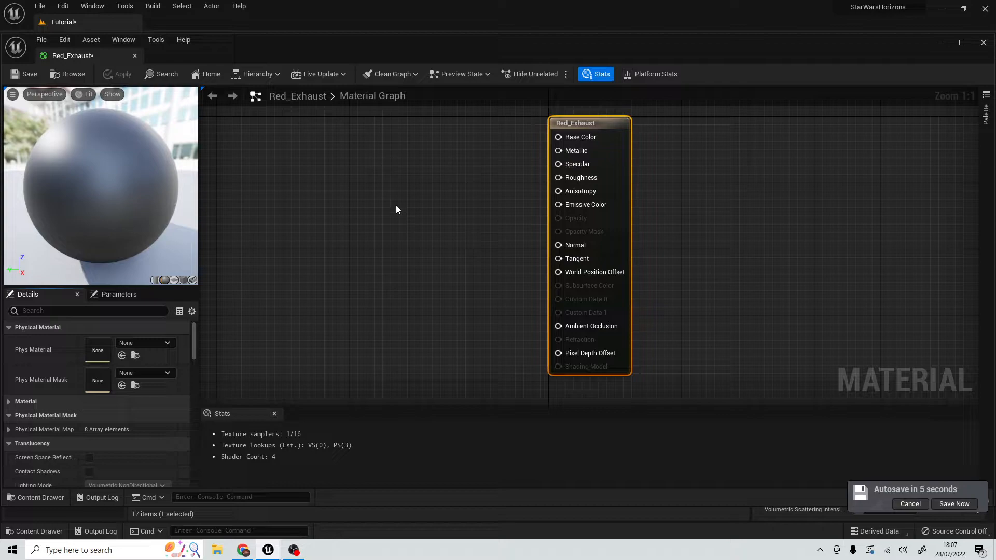
mouse_move(342, 212)
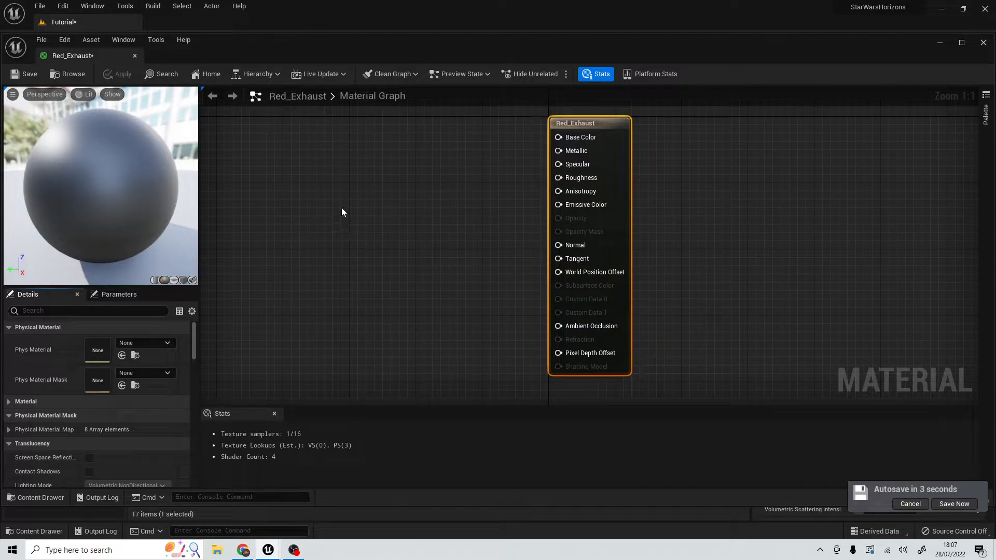
mouse_move(305, 185)
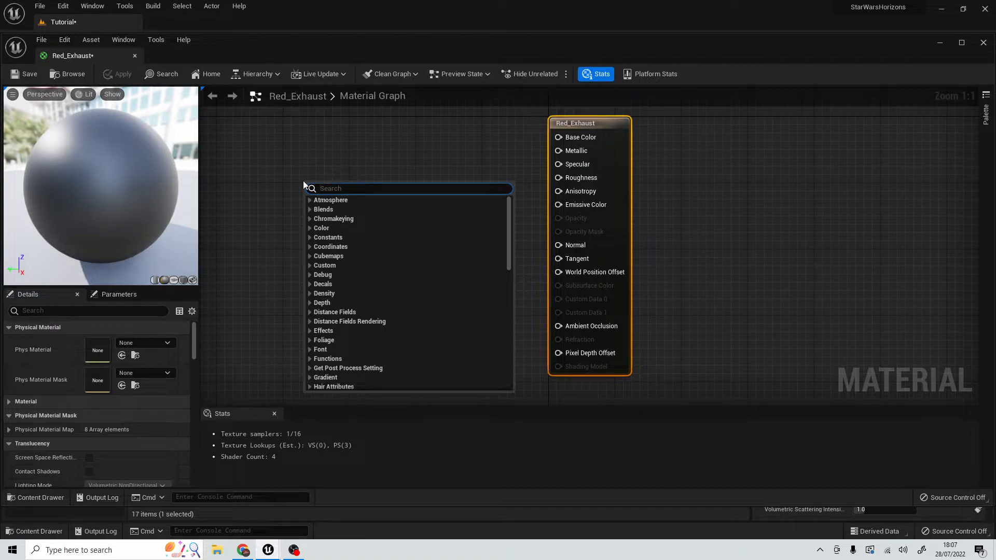
type("con")
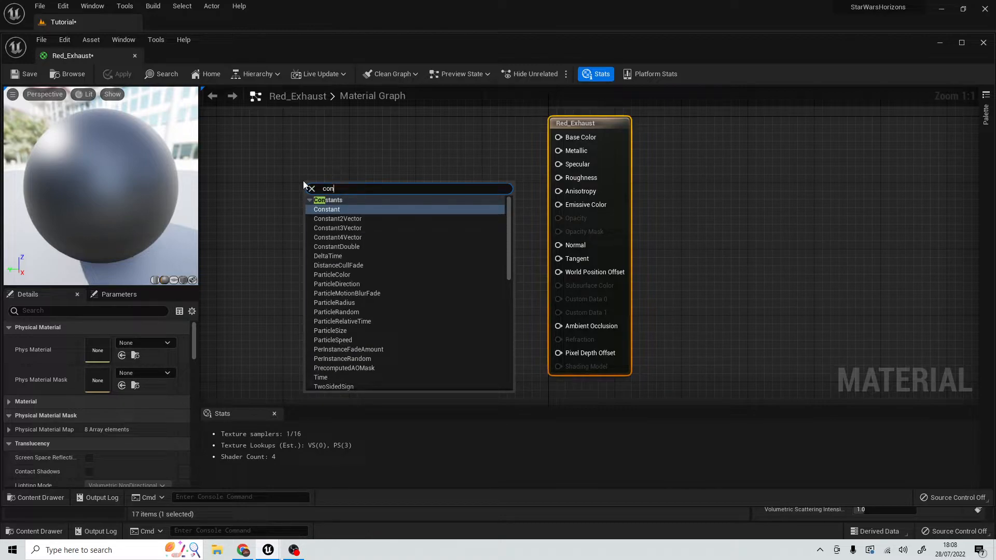
left_click(339, 227)
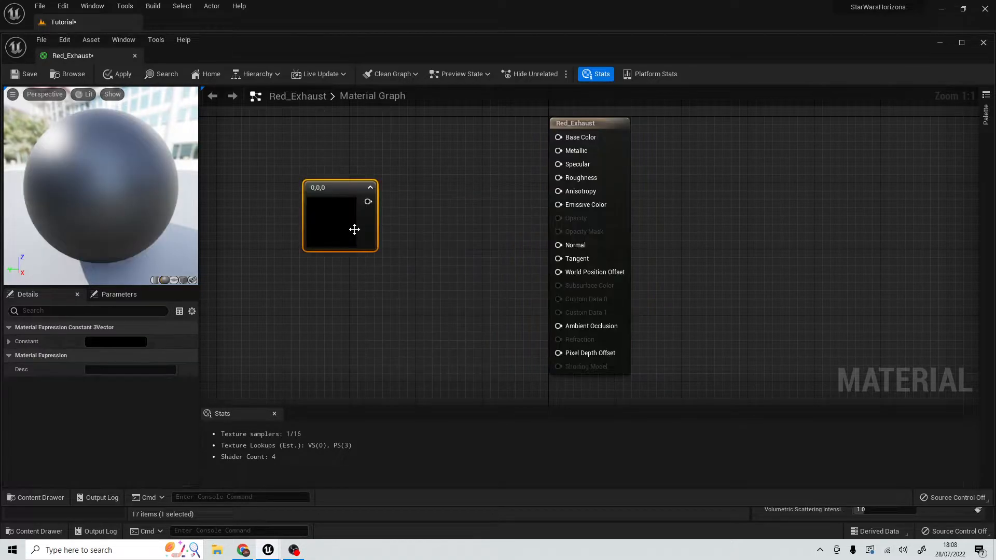
left_click_drag(354, 229, 304, 177)
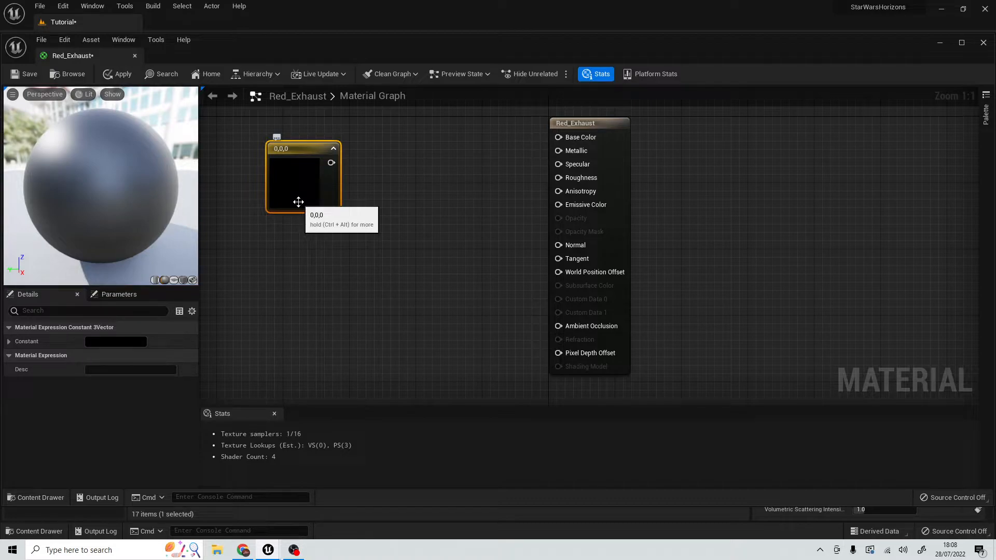
mouse_move(303, 173)
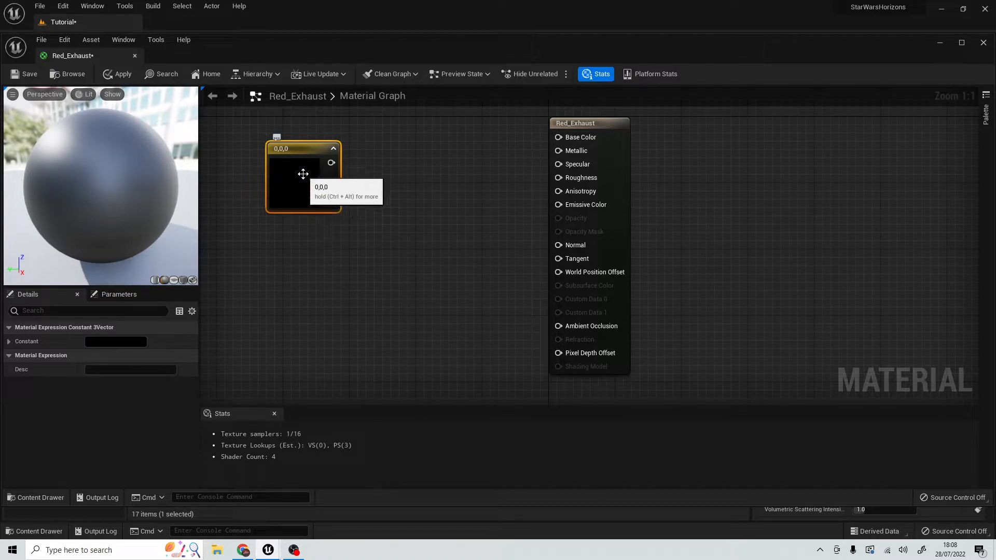
mouse_move(305, 179)
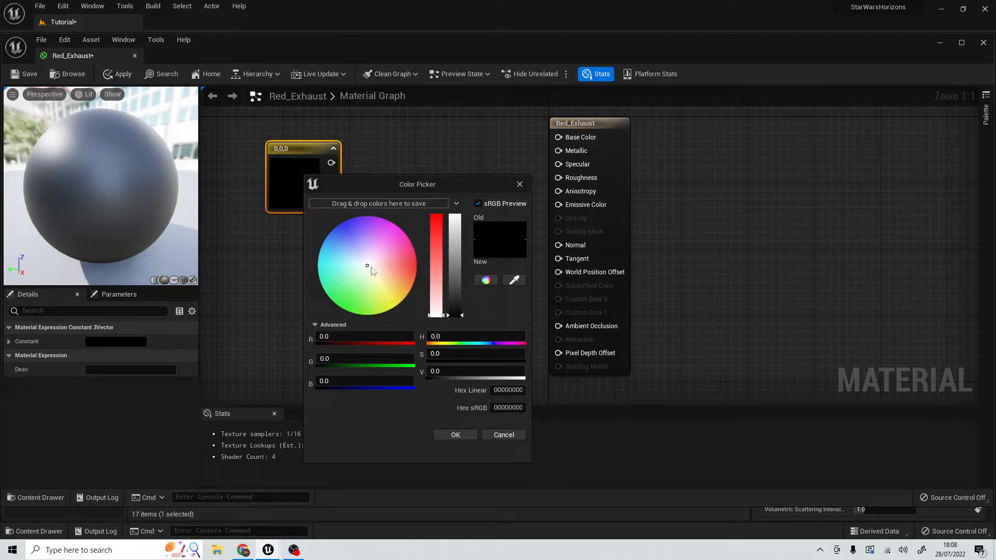
left_click(456, 435)
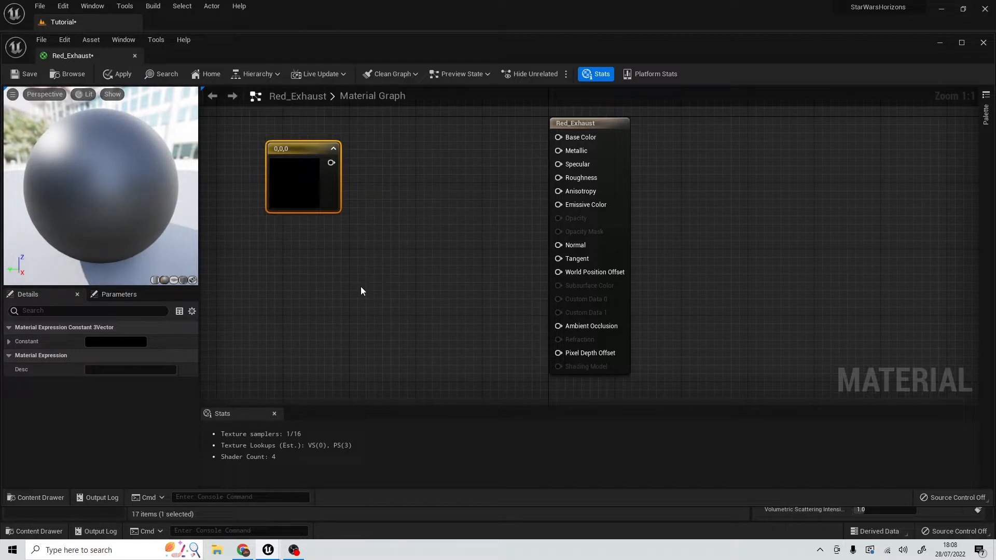
mouse_move(298, 152)
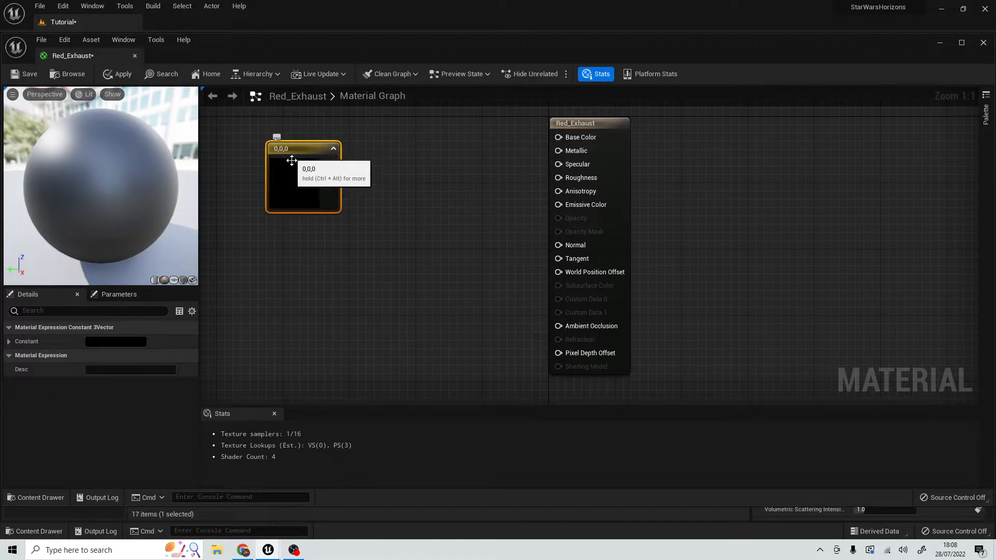
Convert the constant colour node into a vector parameter named Emmision Colour
right_click(292, 161)
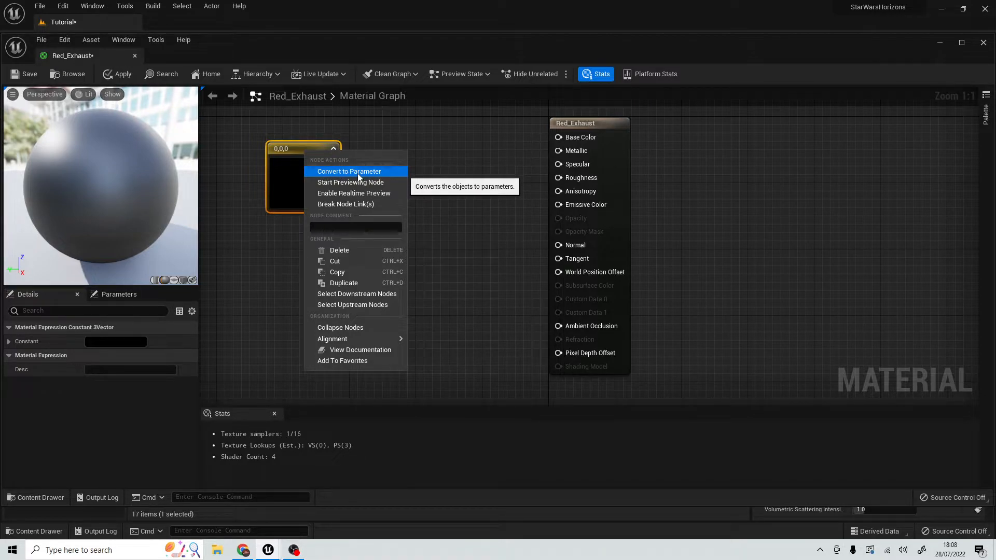
left_click(349, 172)
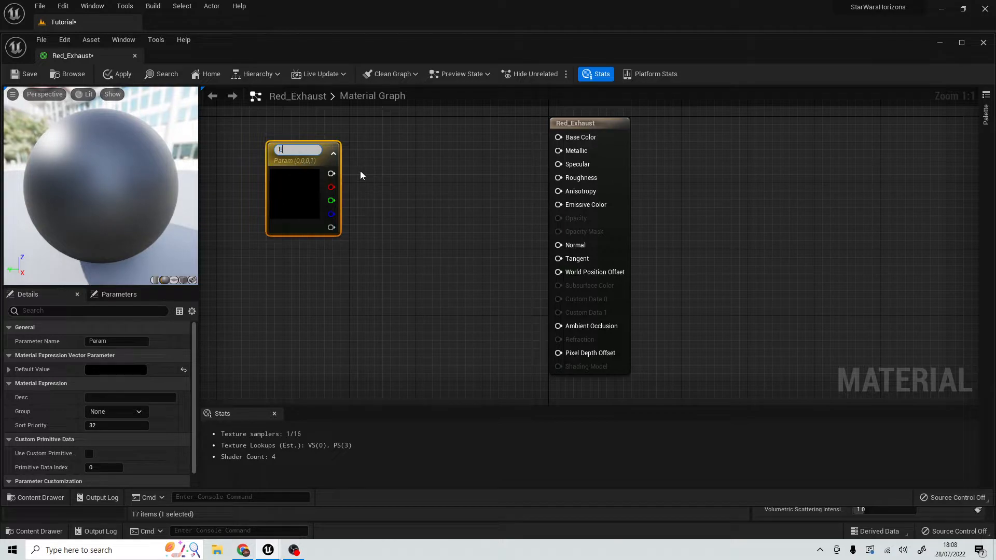
type("mmsion")
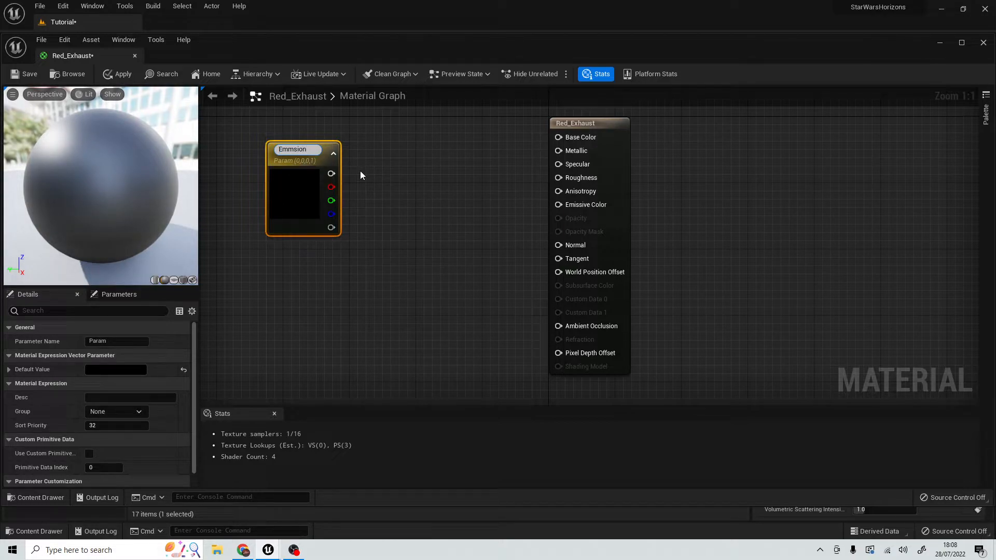
type("Colour")
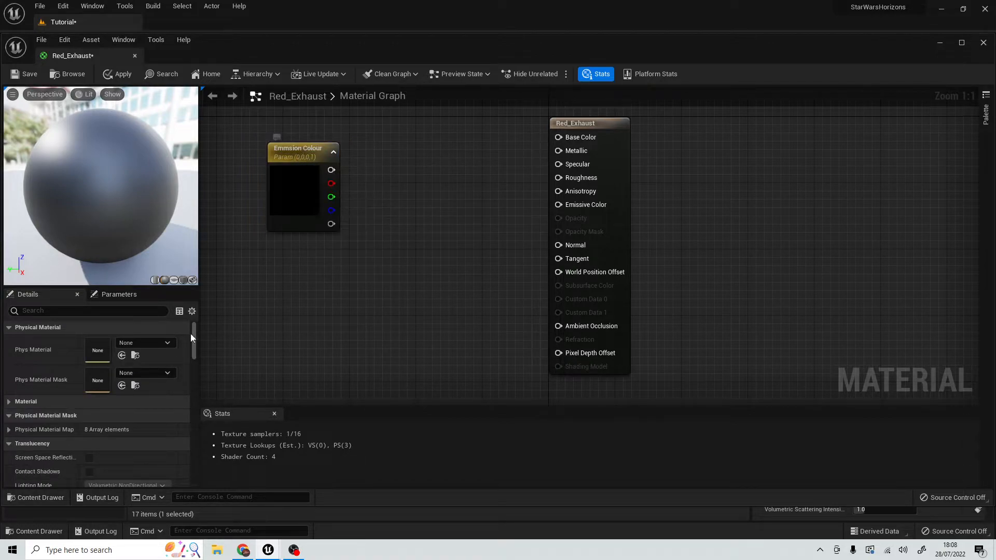
Give the Emmision Colour parameter a reddish-orange default in the Color Picker
left_click(119, 295)
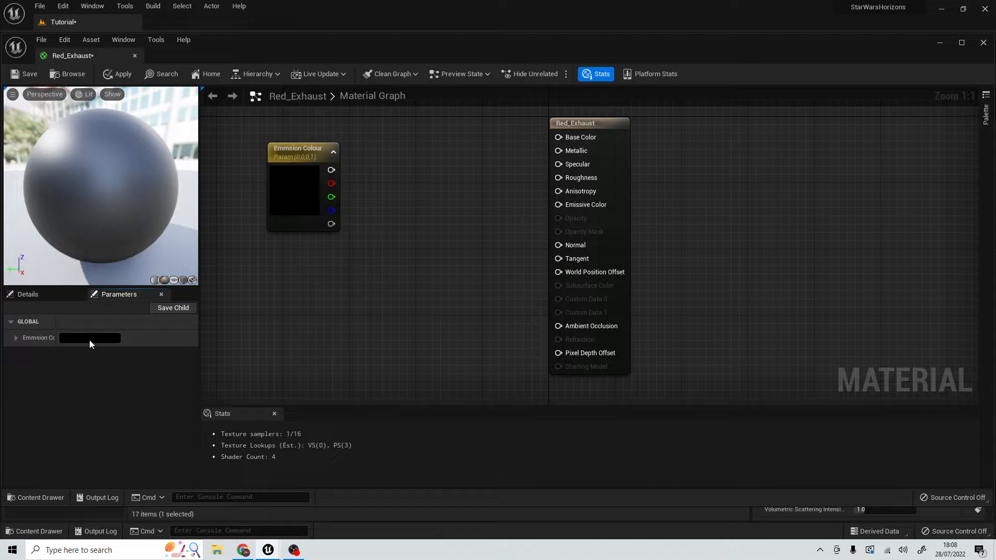
left_click(89, 339)
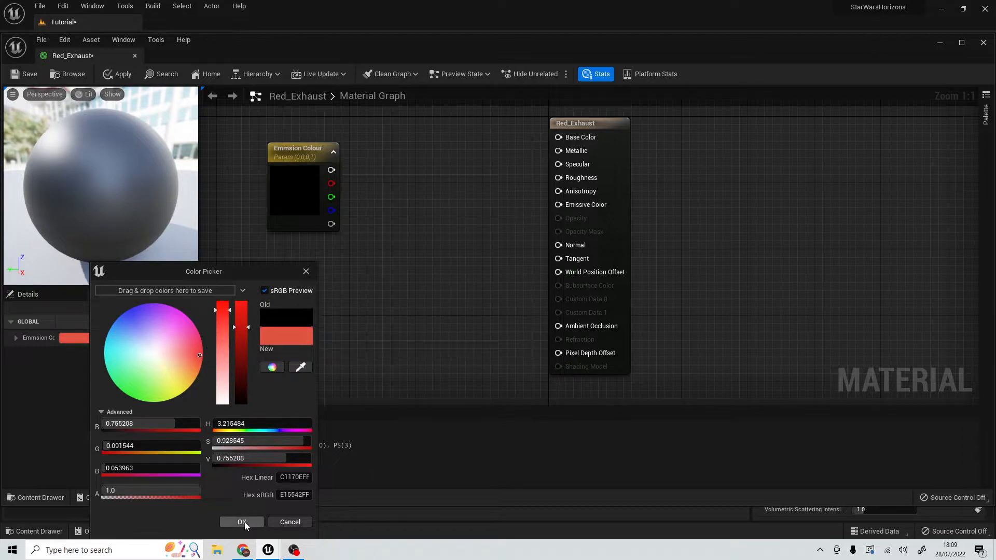
left_click(242, 522)
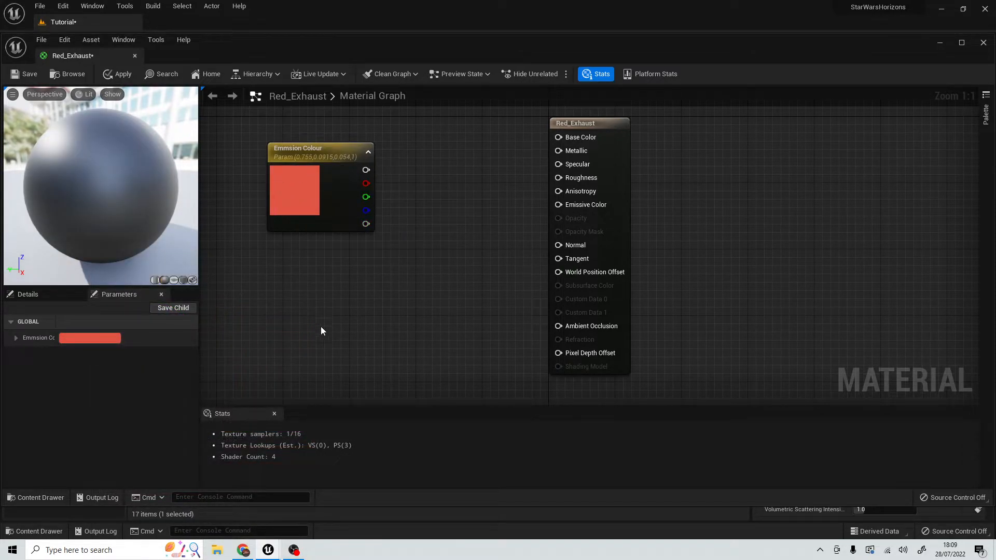
mouse_move(328, 248)
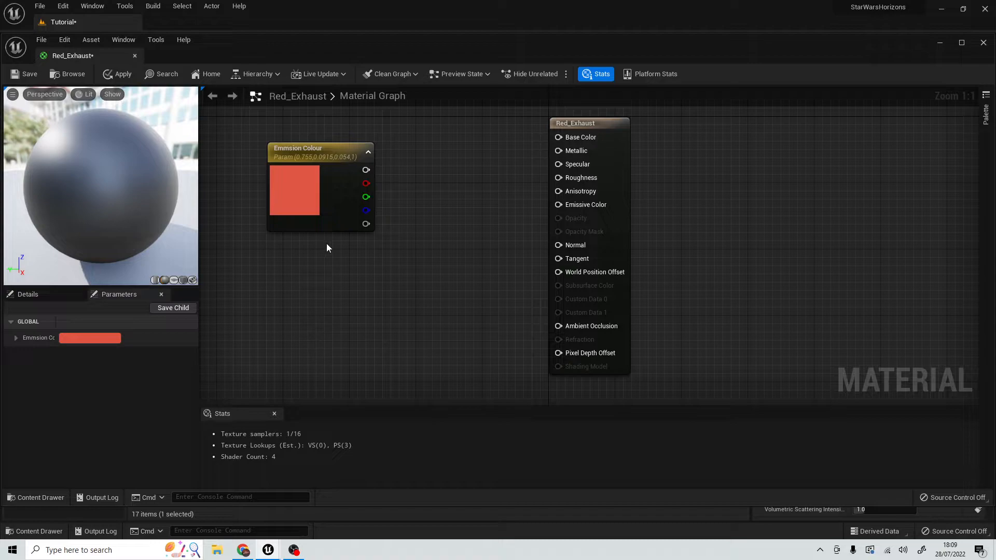
mouse_move(335, 270)
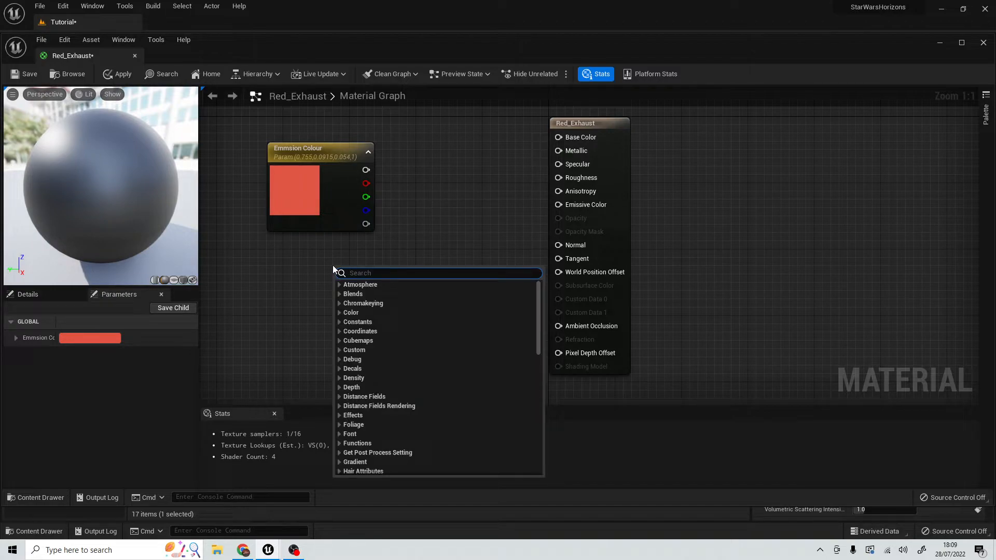
Add a Constant node and convert it into the scalar parameter Emmision Strength
type("con")
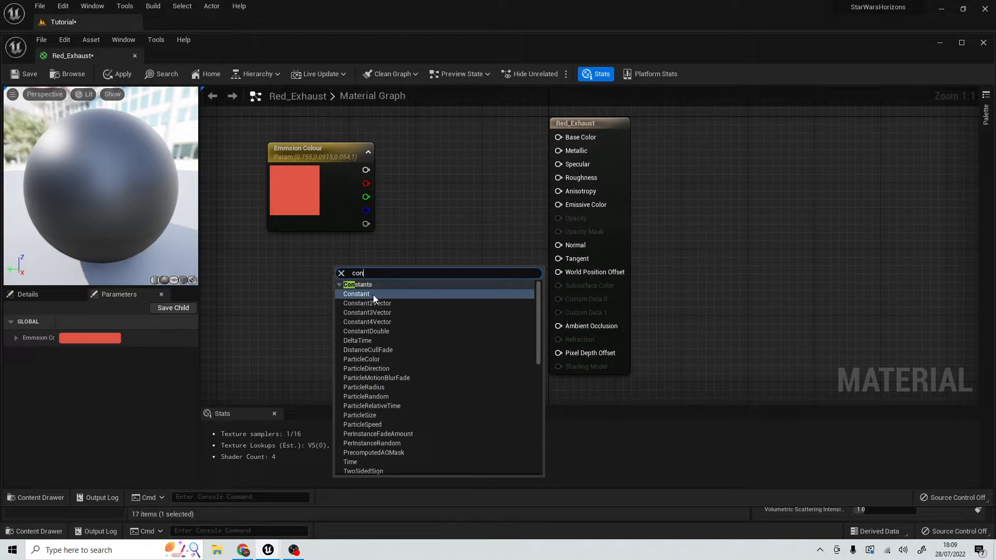
left_click(356, 293)
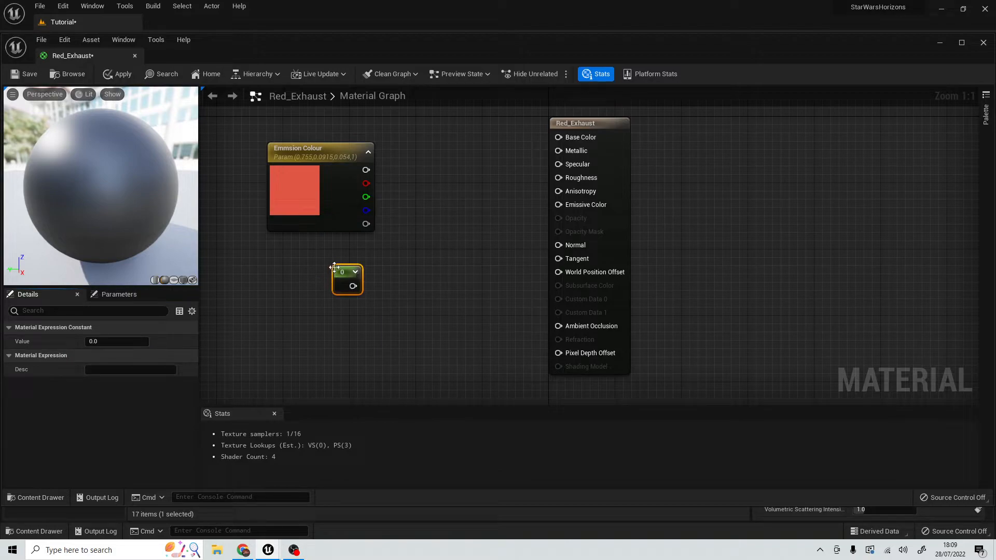
mouse_move(326, 289)
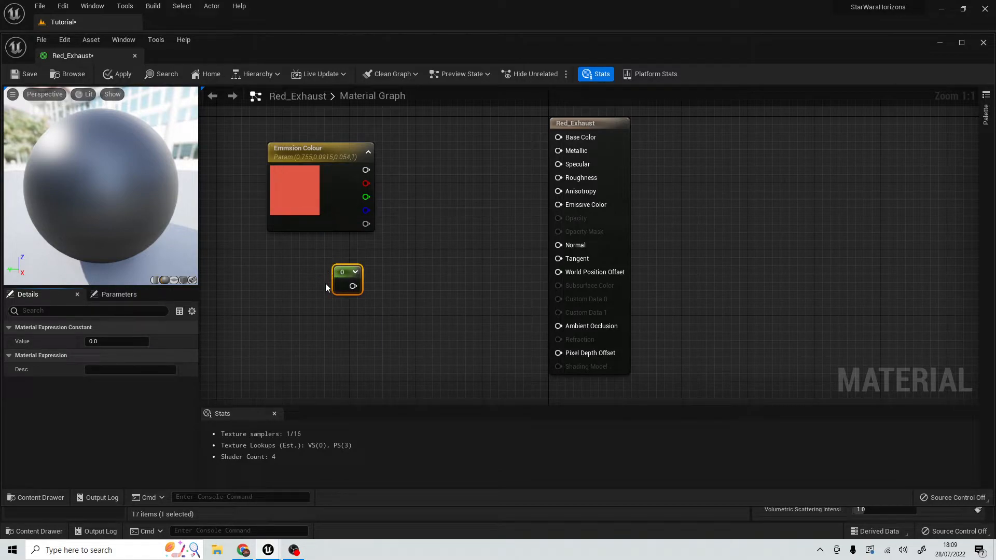
mouse_move(344, 277)
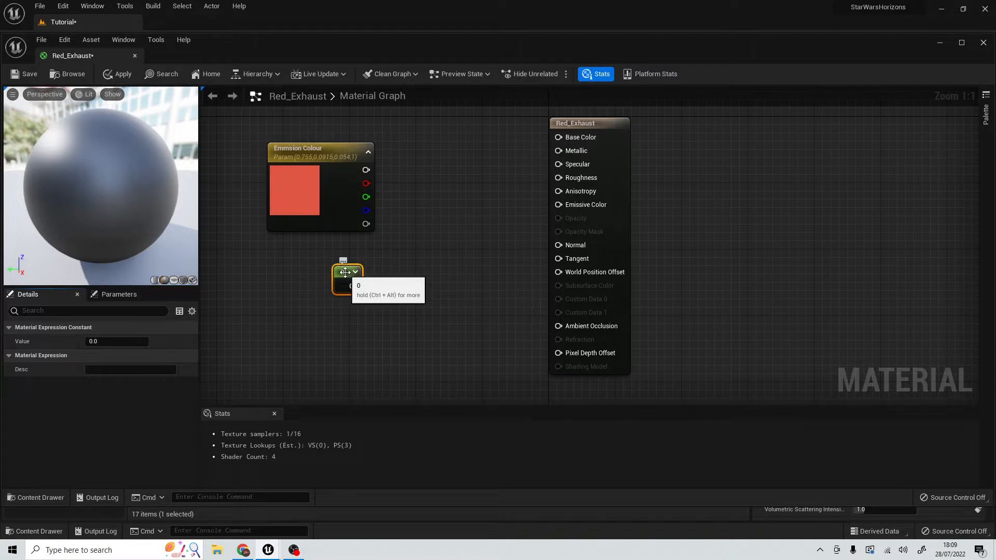
right_click(342, 273)
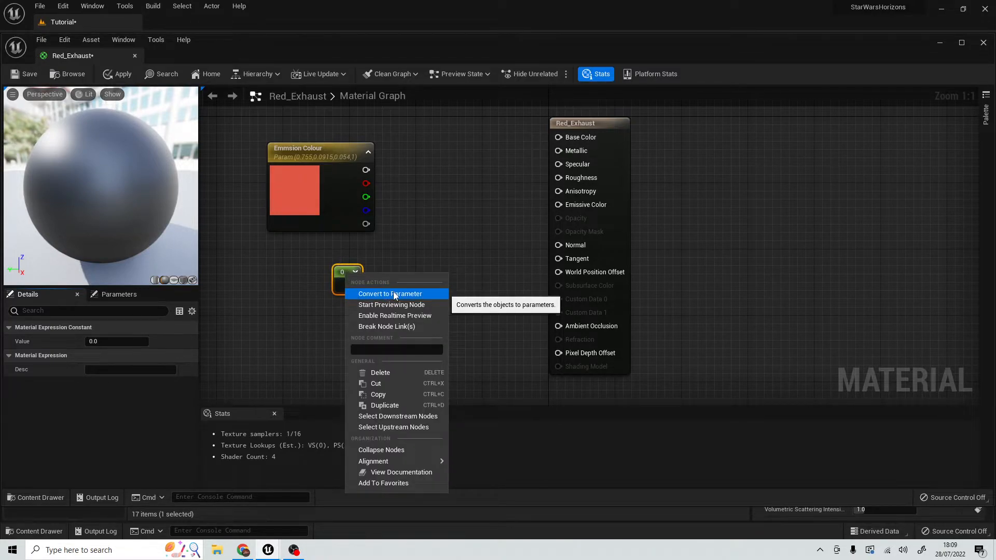
left_click(390, 293)
type("Emmision Strength")
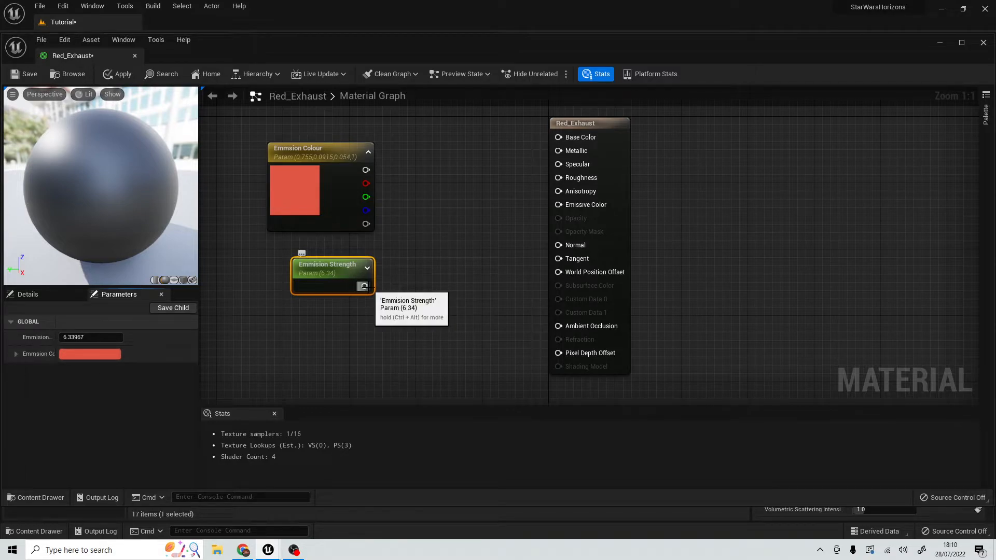
Add a Multiply node combining Emmision Colour and Emmision Strength into Emissive Color
left_click_drag(365, 286, 527, 210)
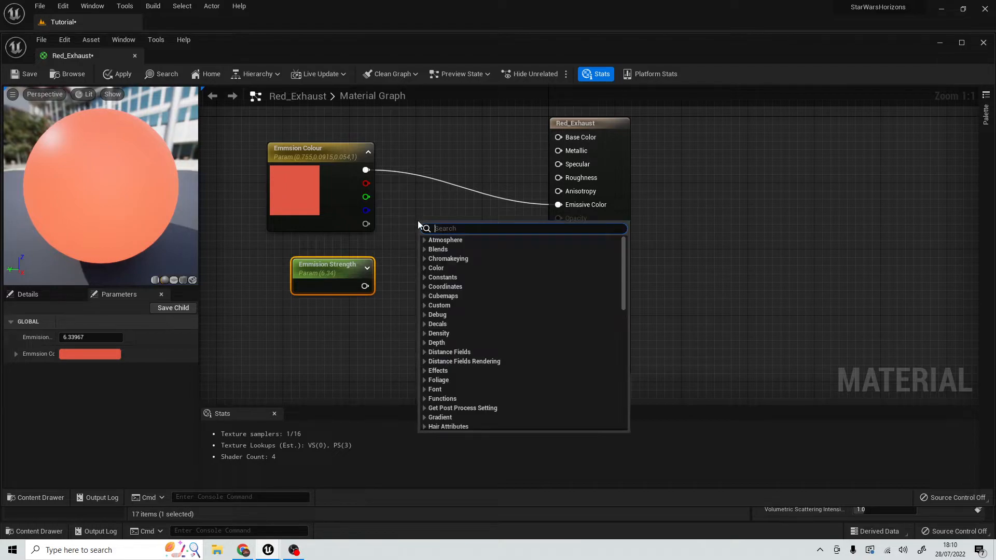
type("mu")
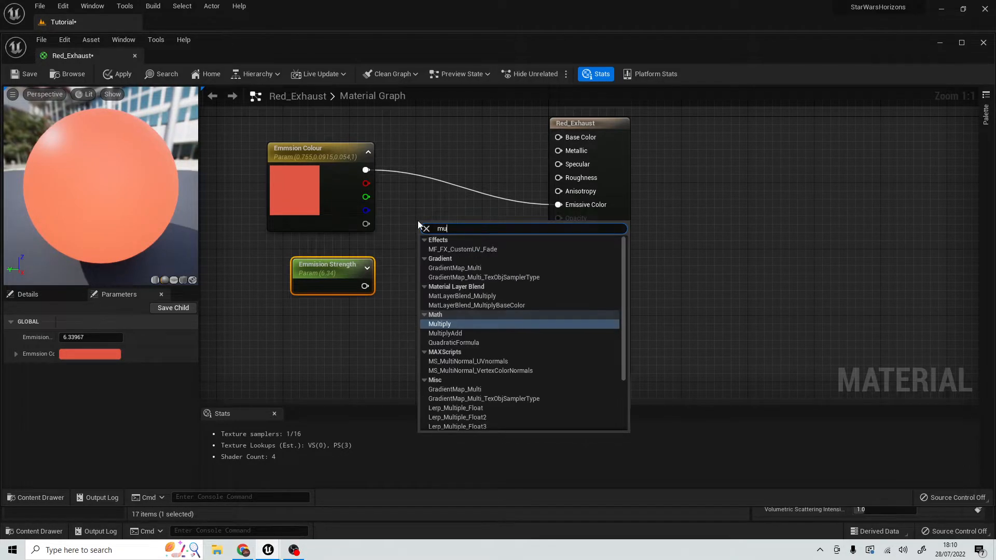
type("l")
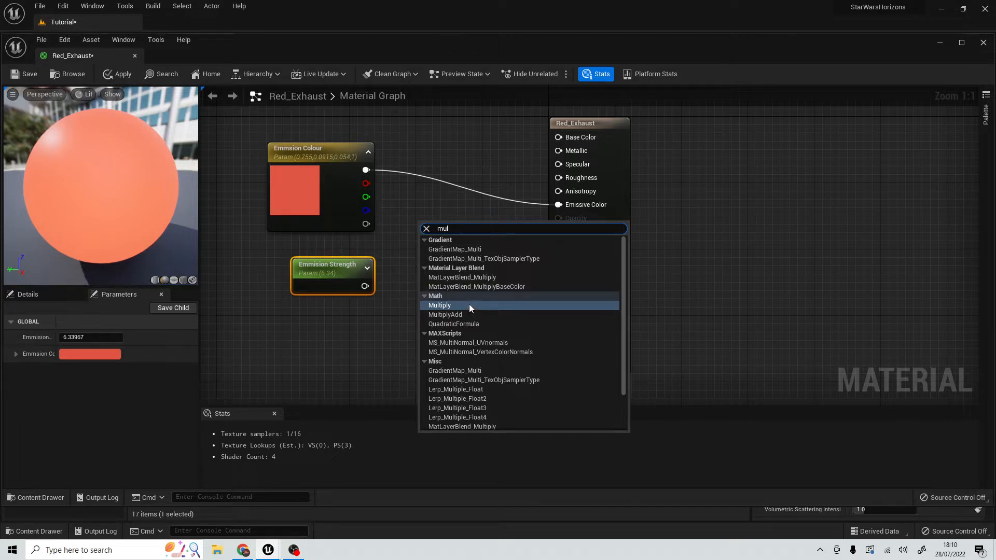
left_click(440, 305)
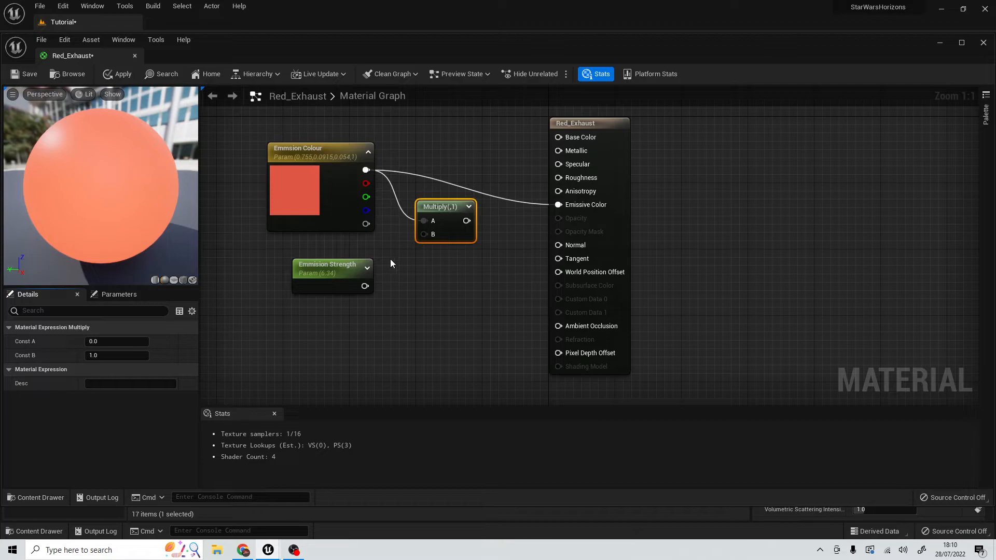
left_click_drag(366, 272, 422, 233)
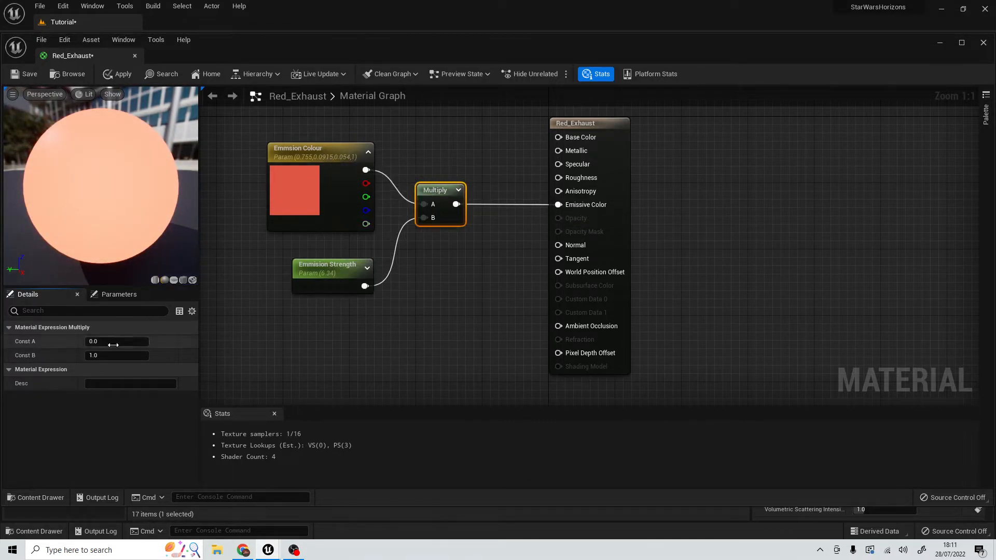
Darken the emission colour and raise Emmision Strength to about 313
left_click(118, 295)
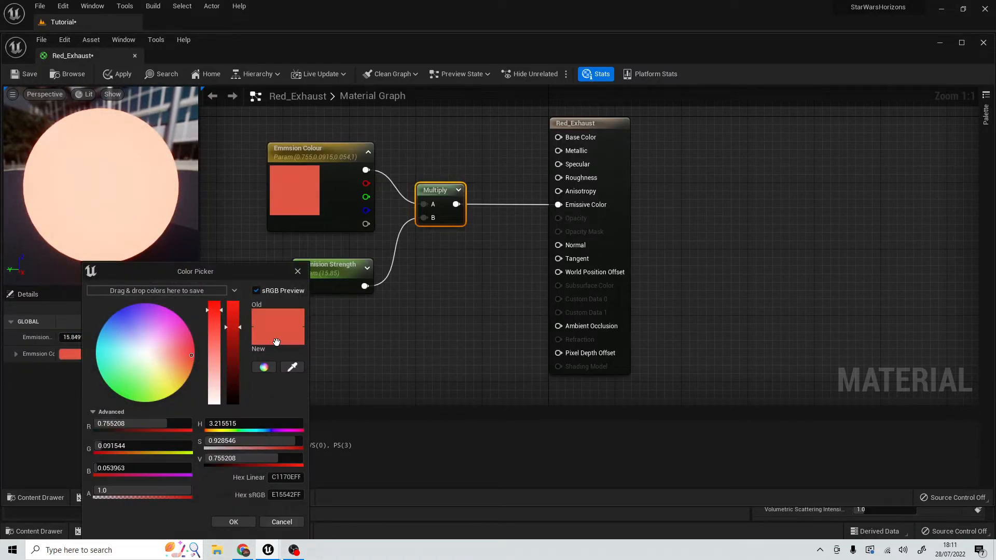
left_click_drag(240, 327, 240, 353)
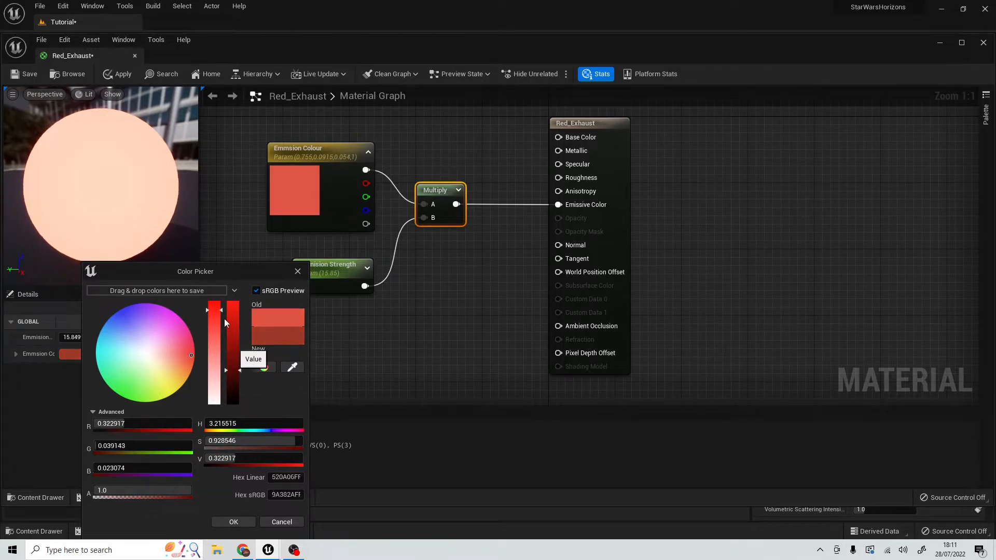
left_click(233, 522)
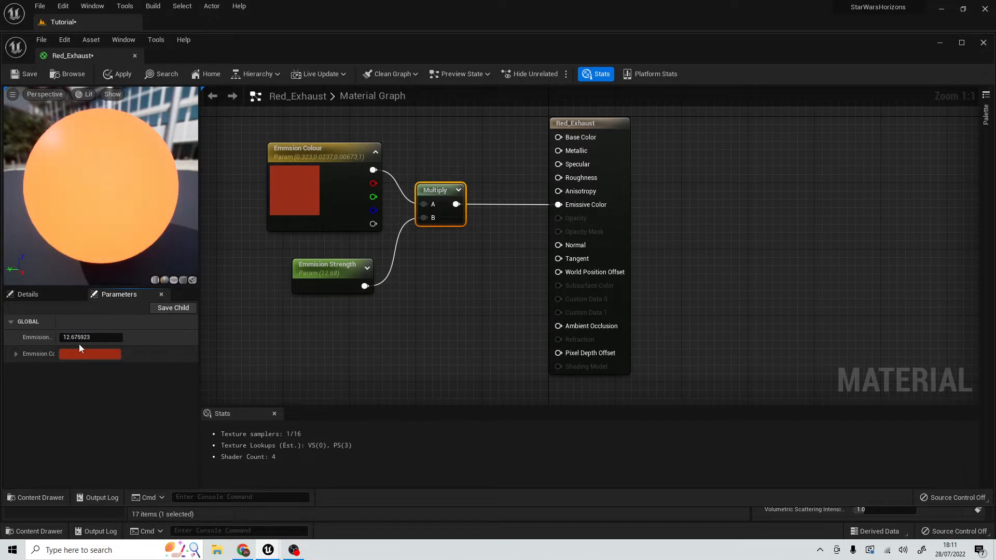
left_click_drag(83, 337, 93, 338)
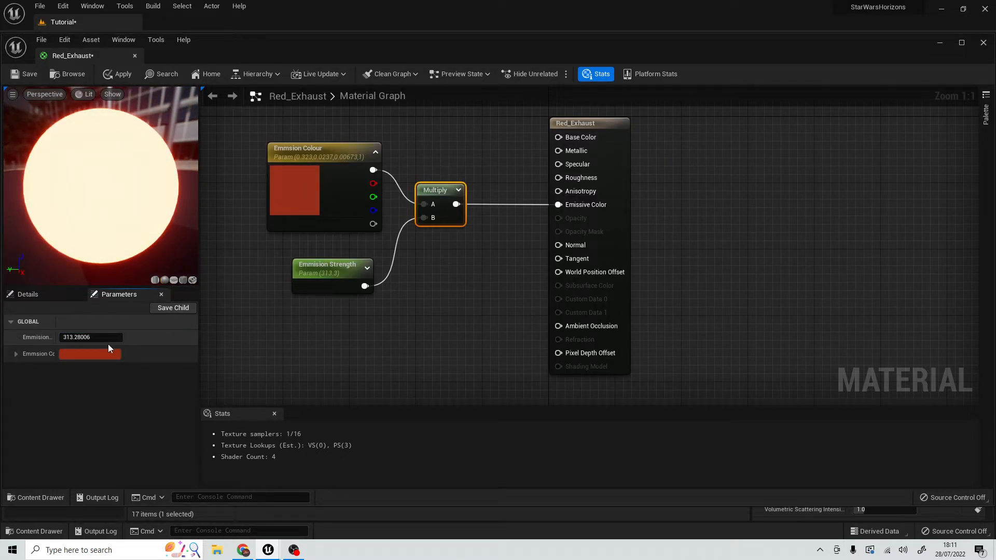
Switch the Emmision Colour parameter to a deep blue
left_click(90, 353)
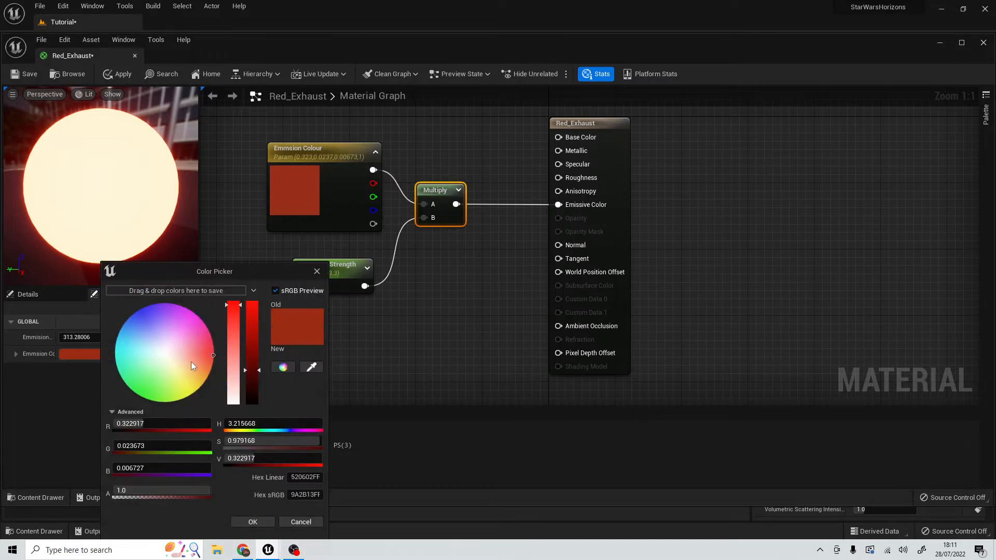
left_click(137, 321)
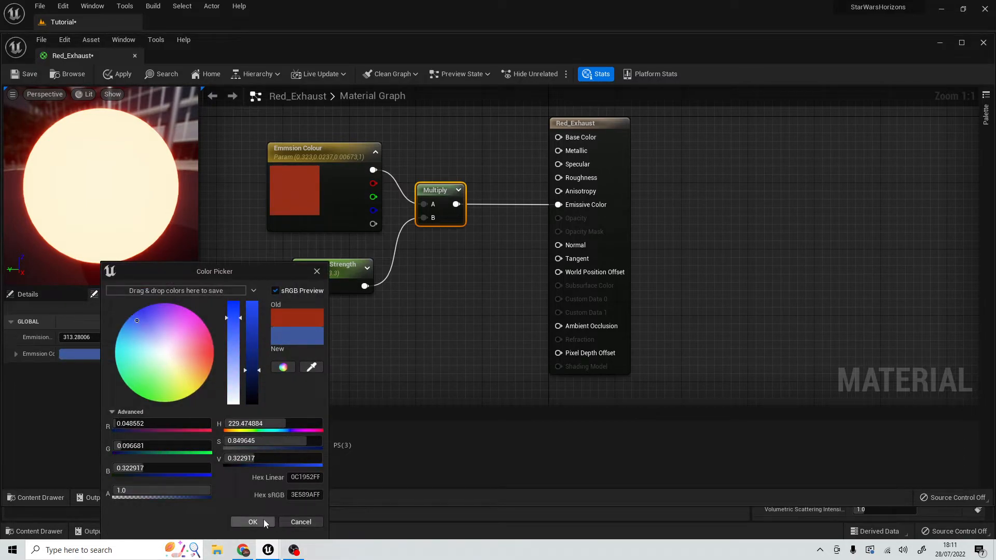
left_click(252, 522)
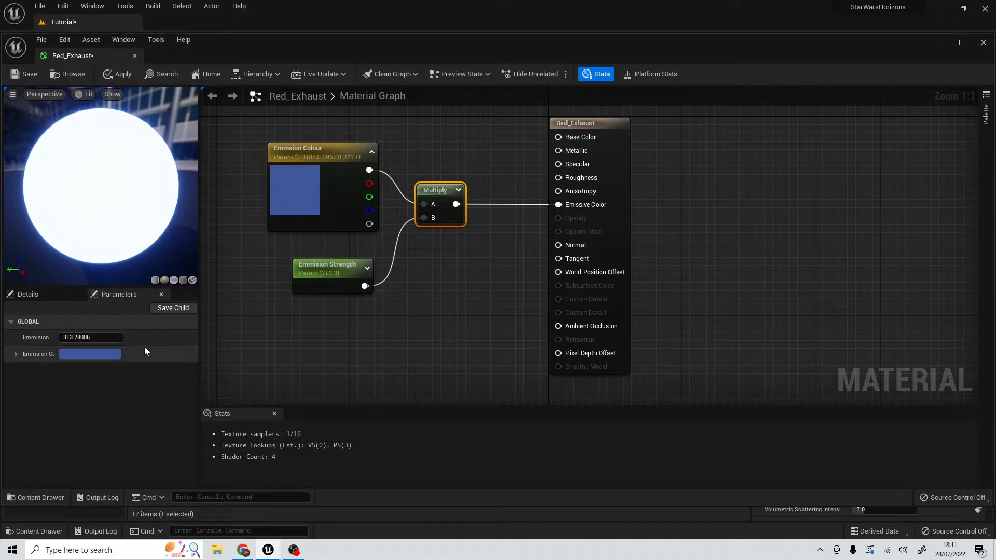
mouse_move(313, 150)
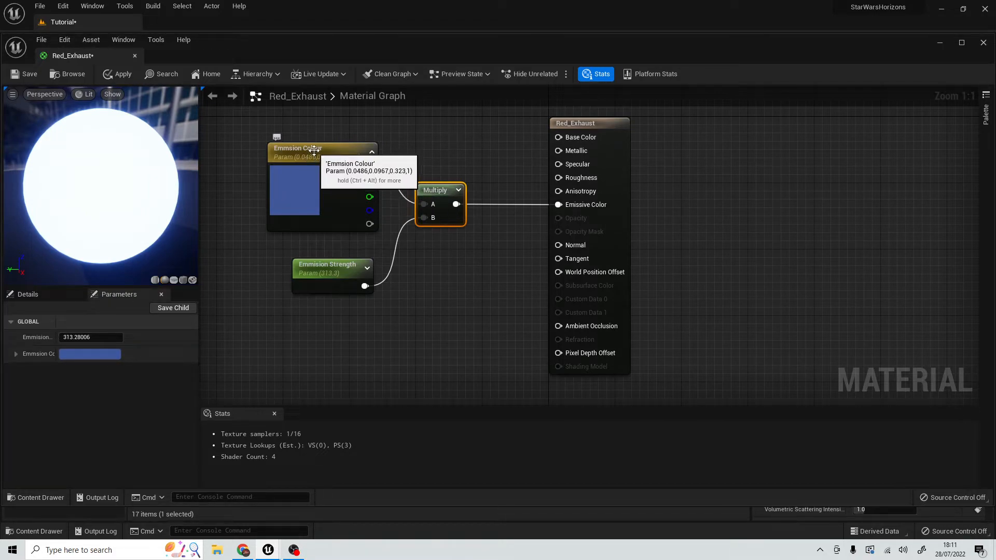
mouse_move(441, 203)
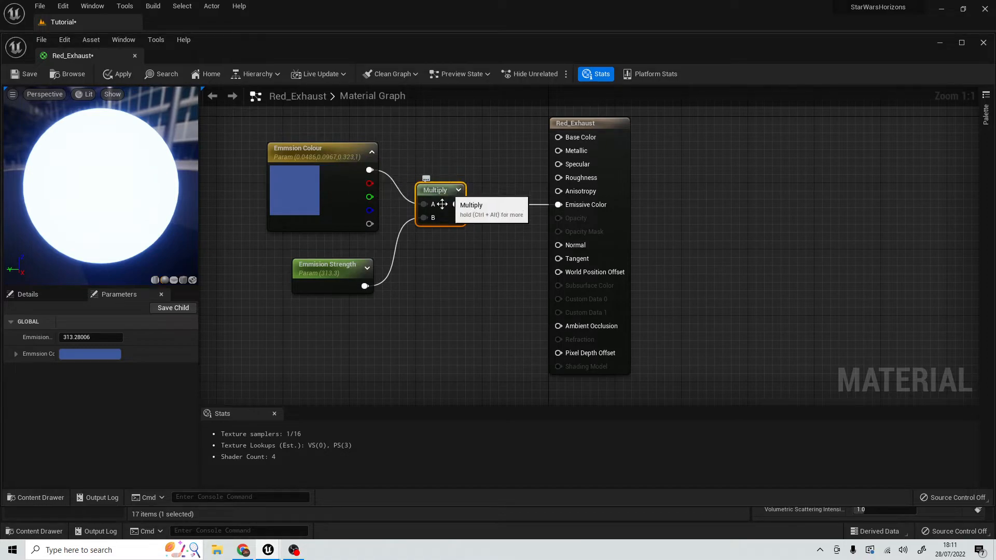
mouse_move(470, 210)
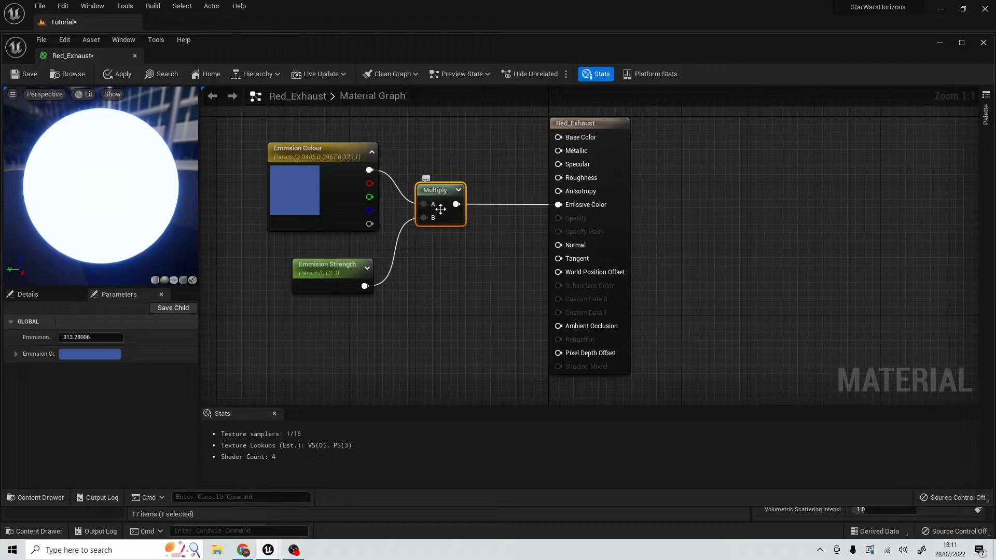
mouse_move(624, 203)
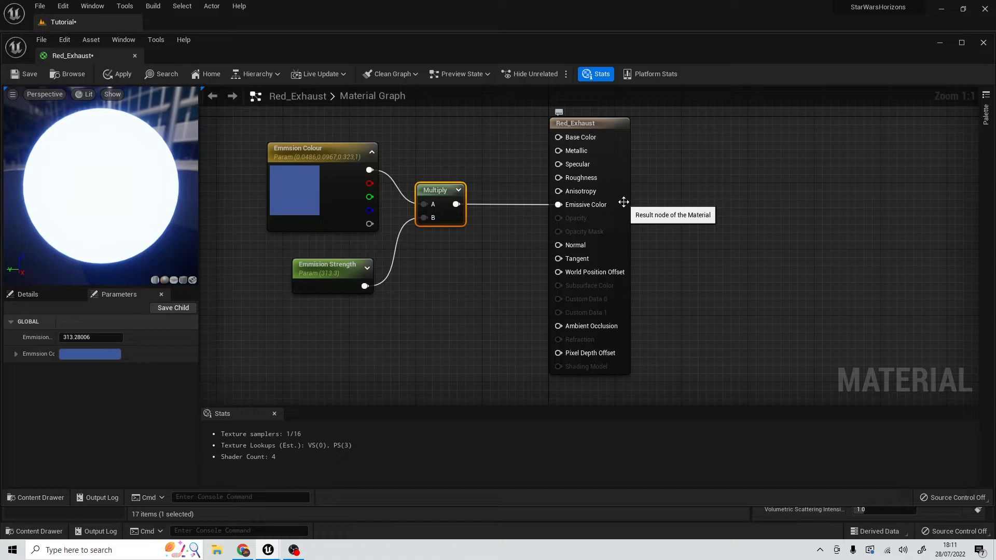
mouse_move(58, 88)
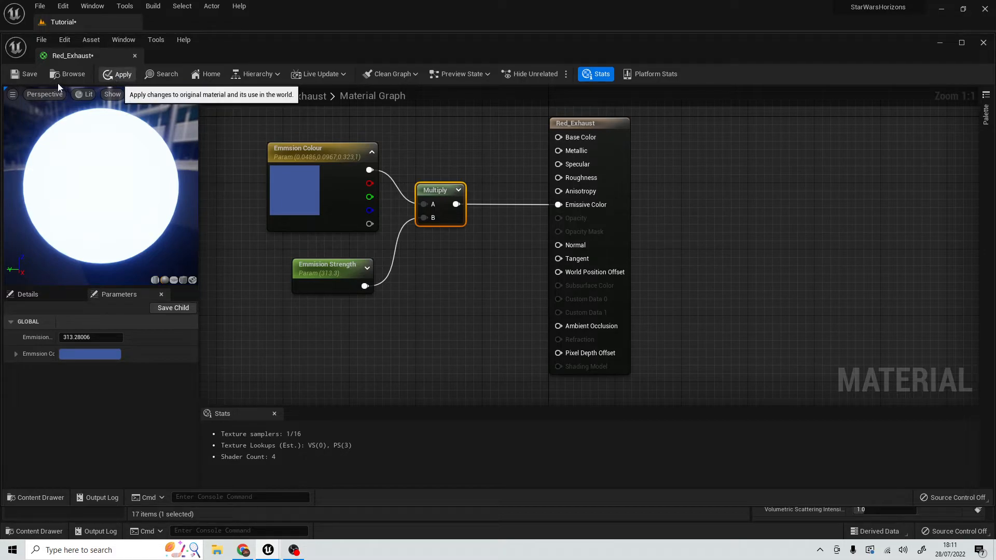
Apply the Red_Exhaust material changes to the world
left_click(122, 74)
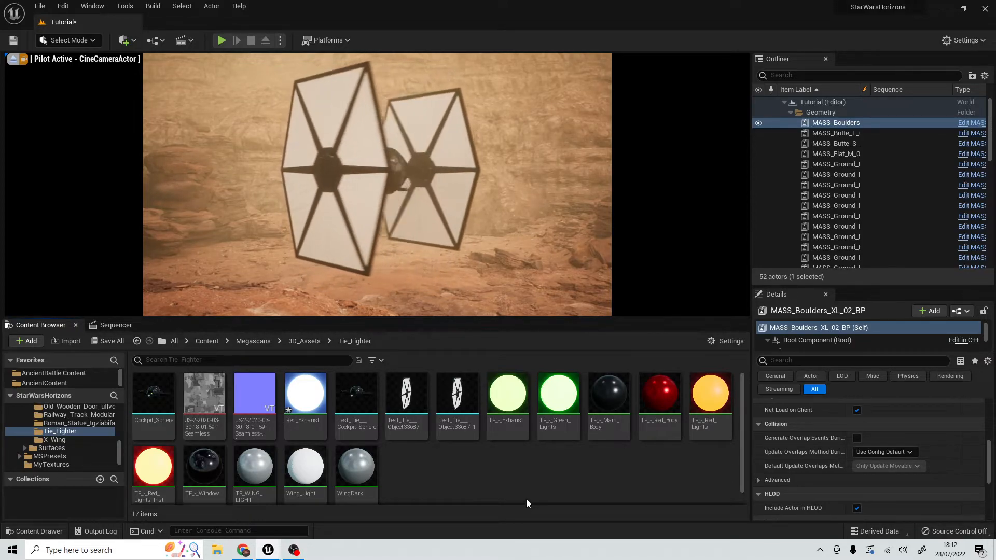
mouse_move(298, 394)
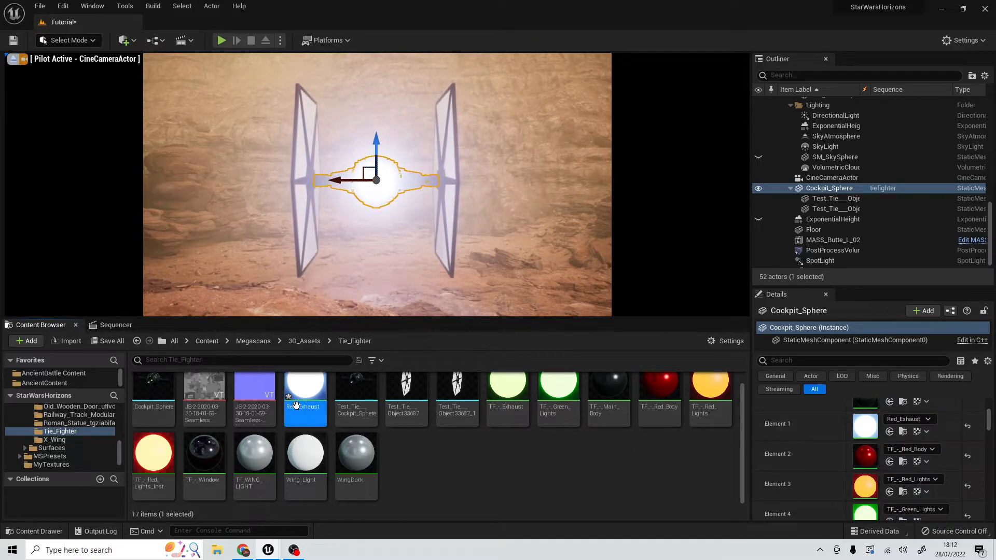
Reopen Red_Exhaust to lower its emission strength to about 7.6, then select the rock butte
double_click(305, 387)
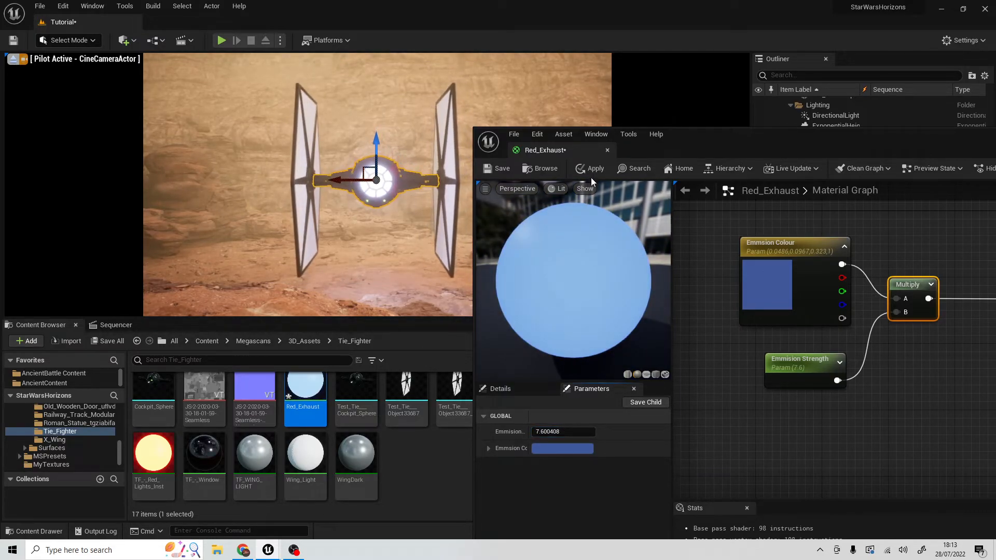
mouse_move(496, 168)
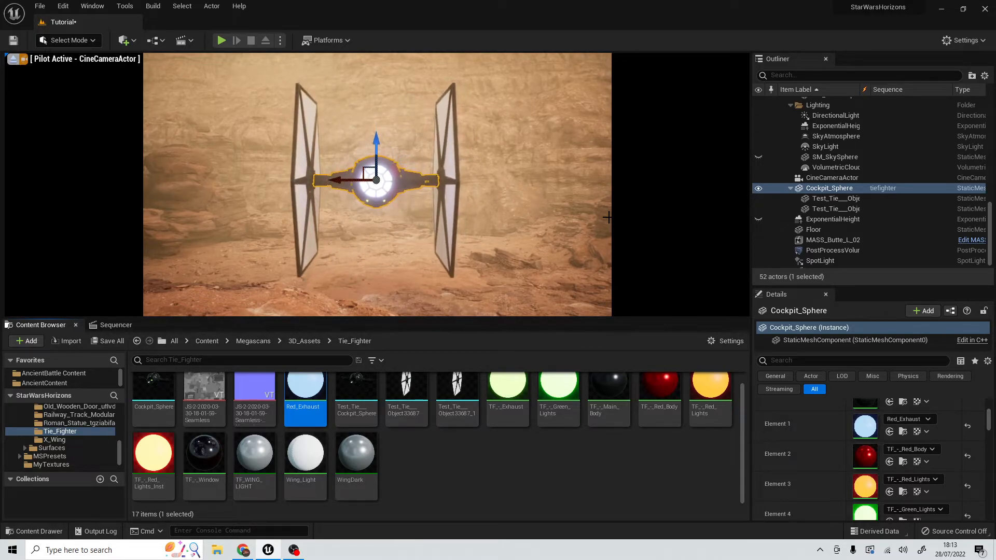
left_click(832, 239)
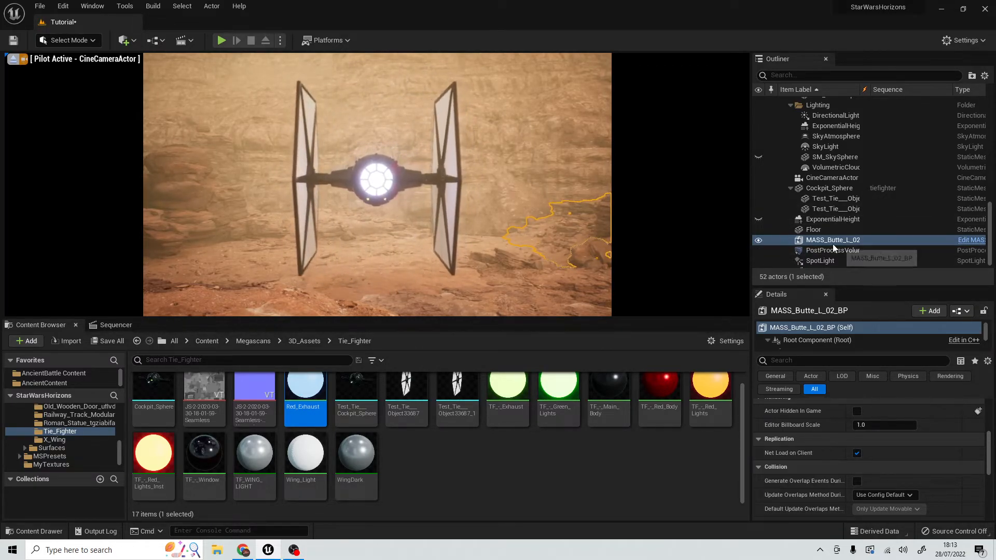
Select the PostProcessVolume to show its bloom intensity settings
left_click(832, 250)
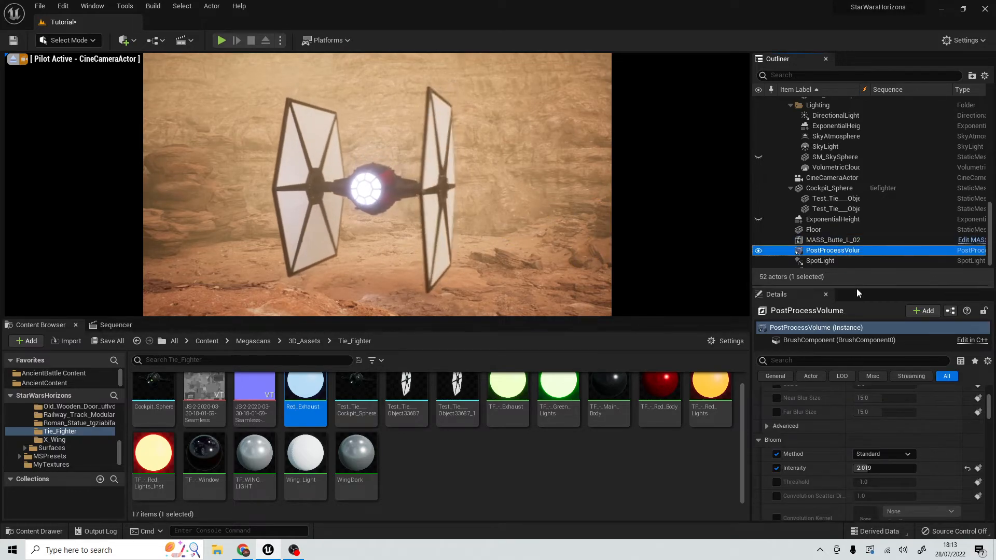